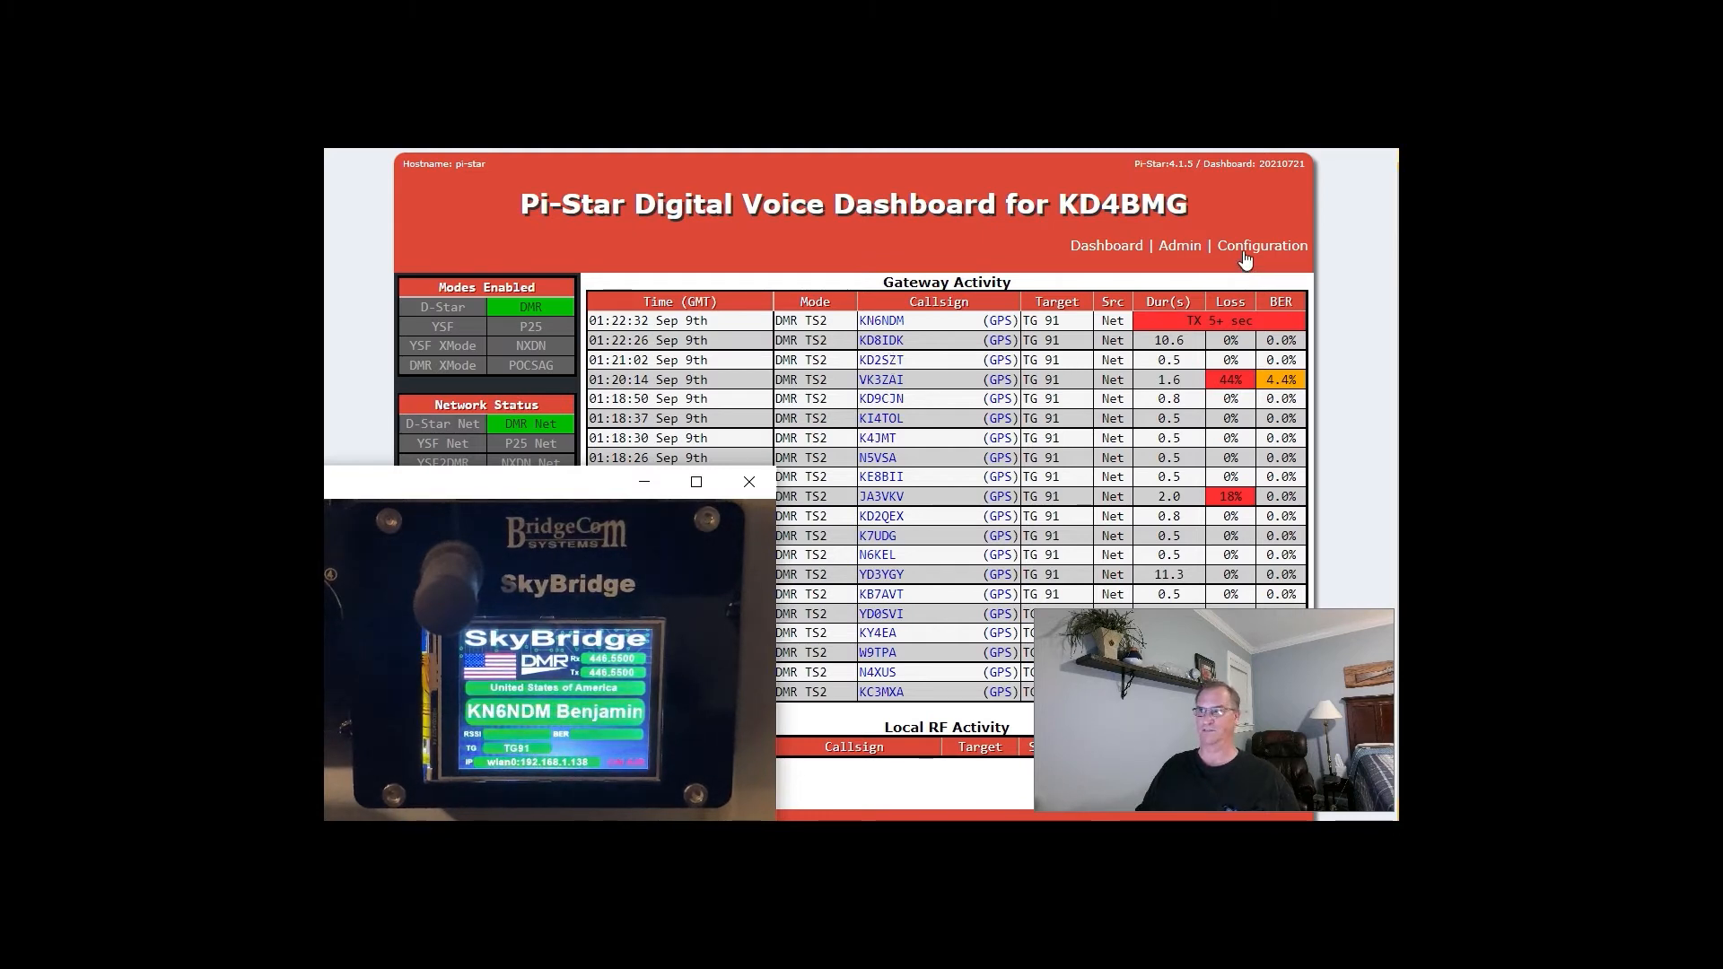
- Sign in to the Configuration page as the admin user 'pi-star'
click(1262, 246)
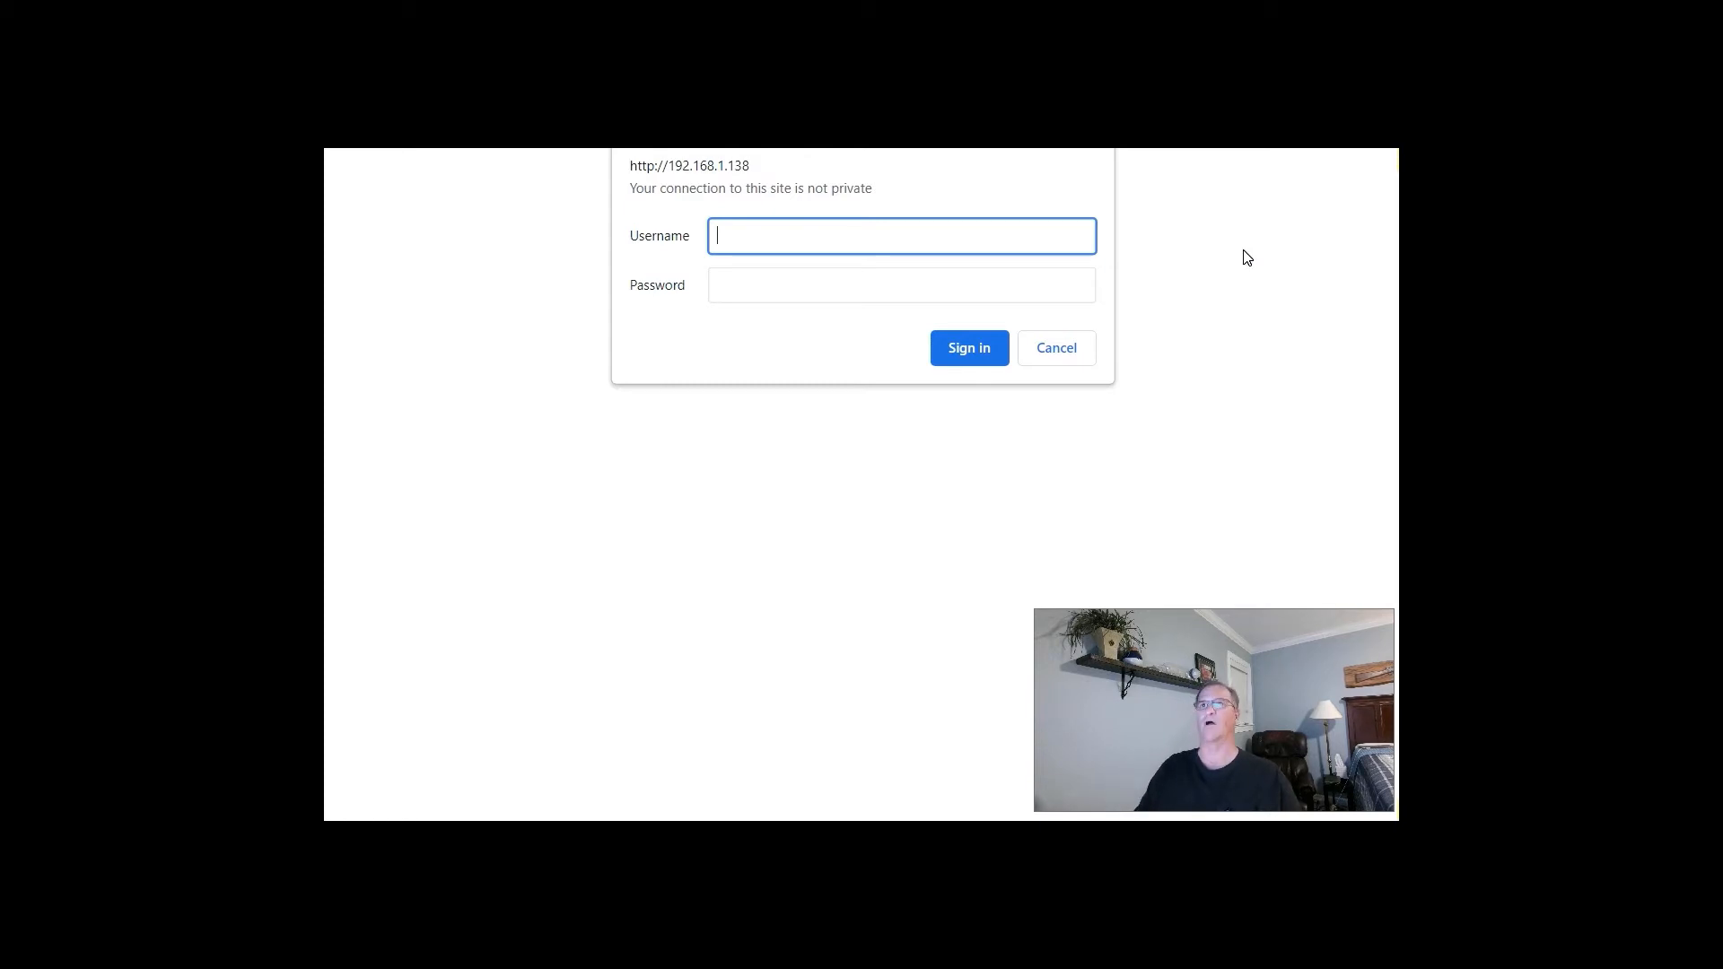
text(pi-star)
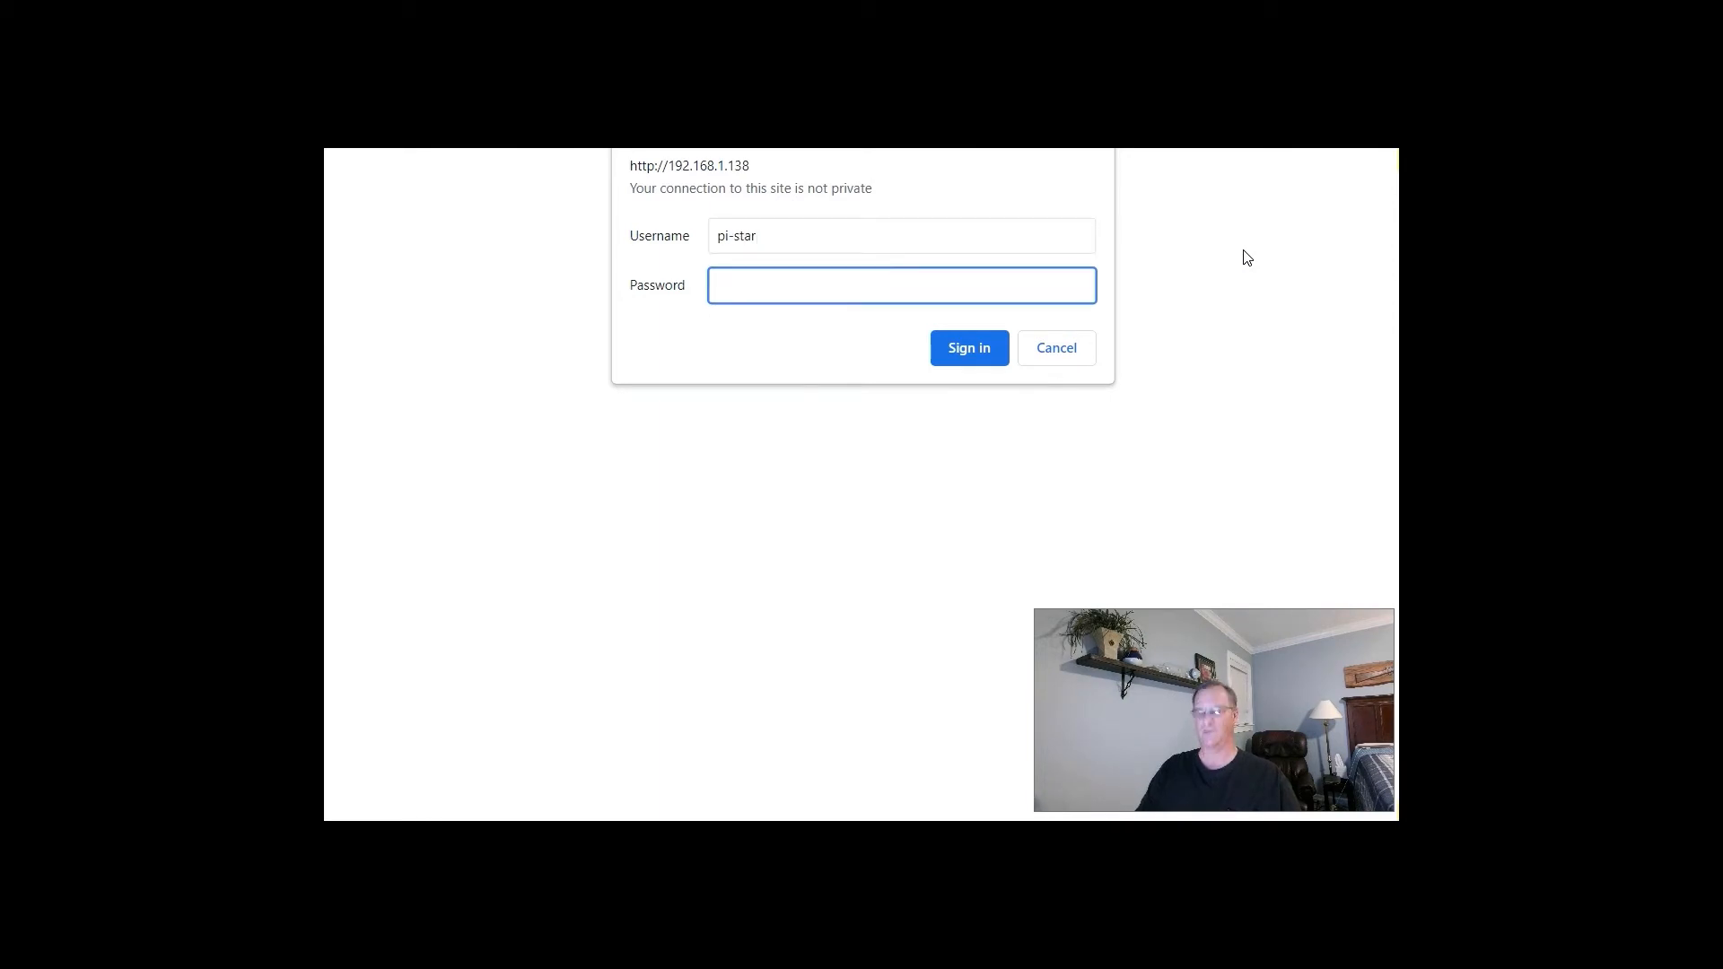
text(•)
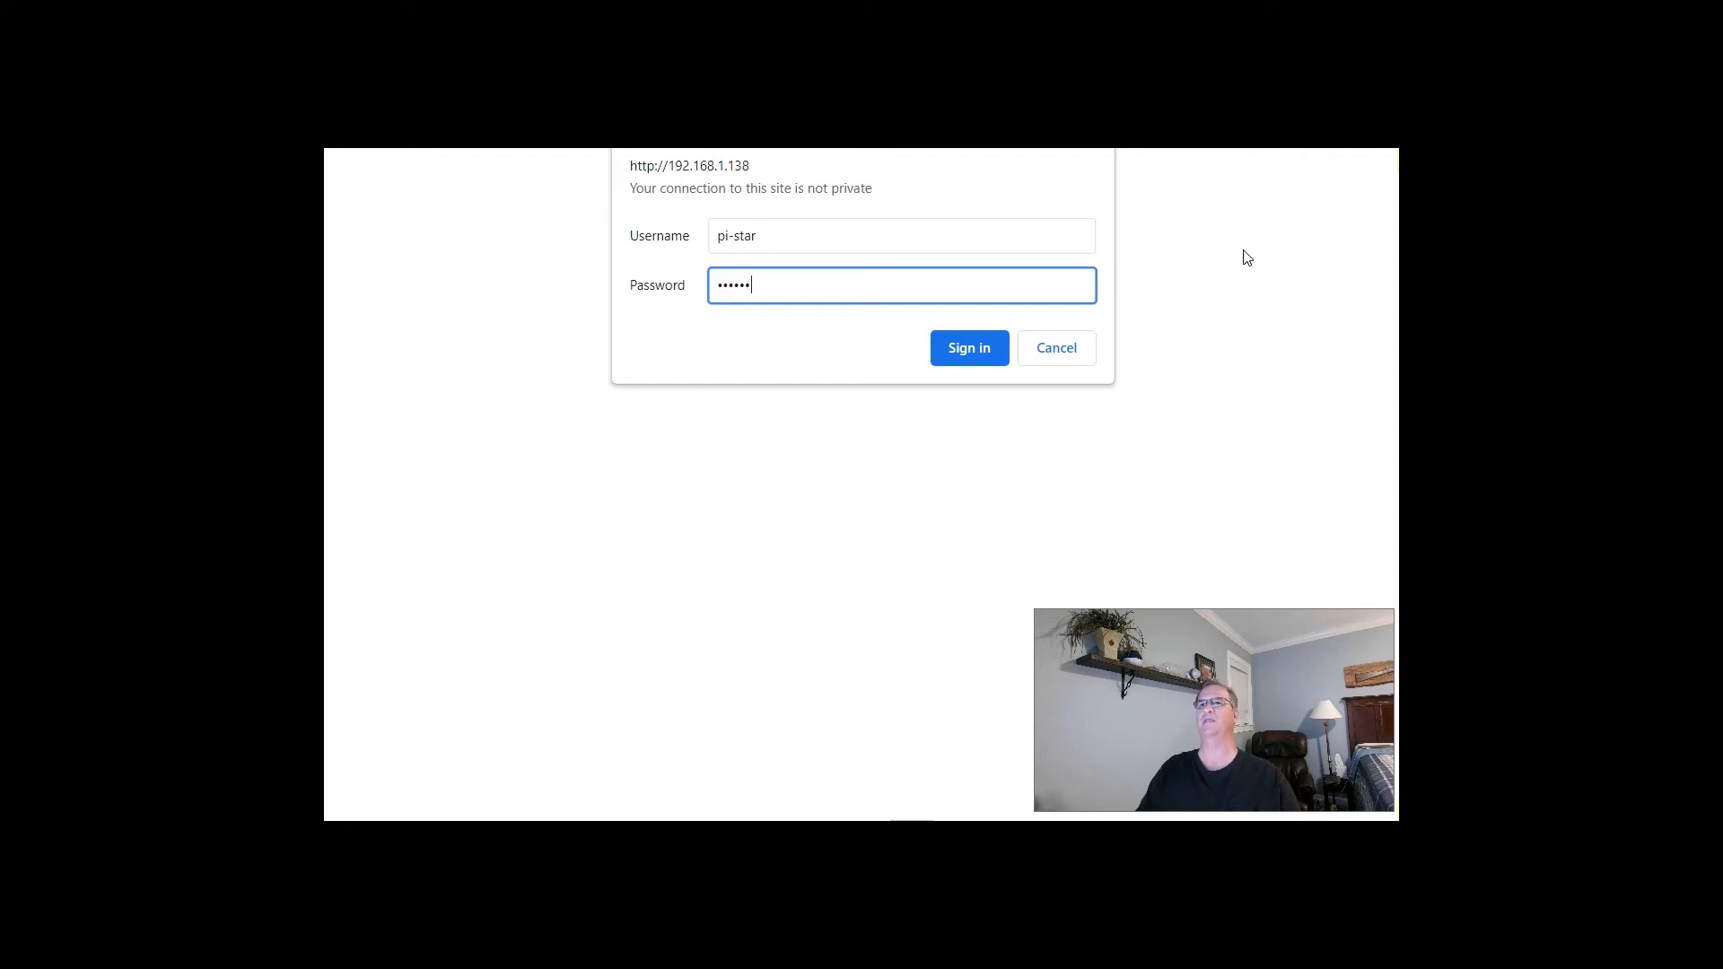
click(968, 346)
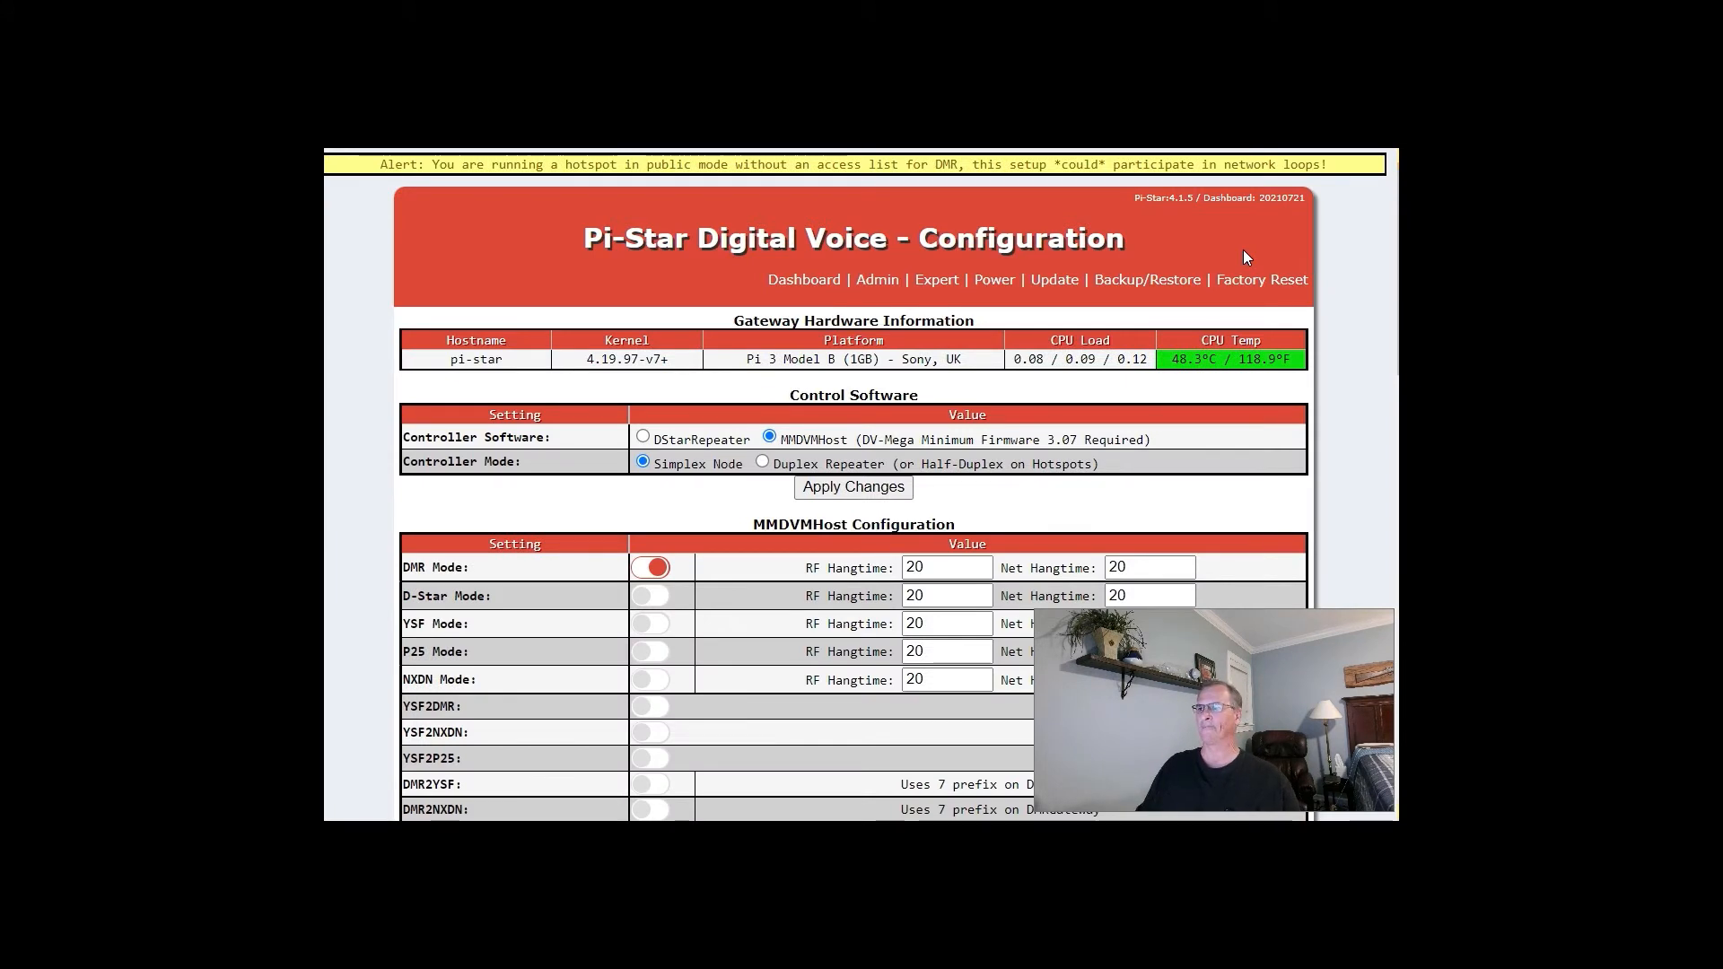
mouse_move(1240, 637)
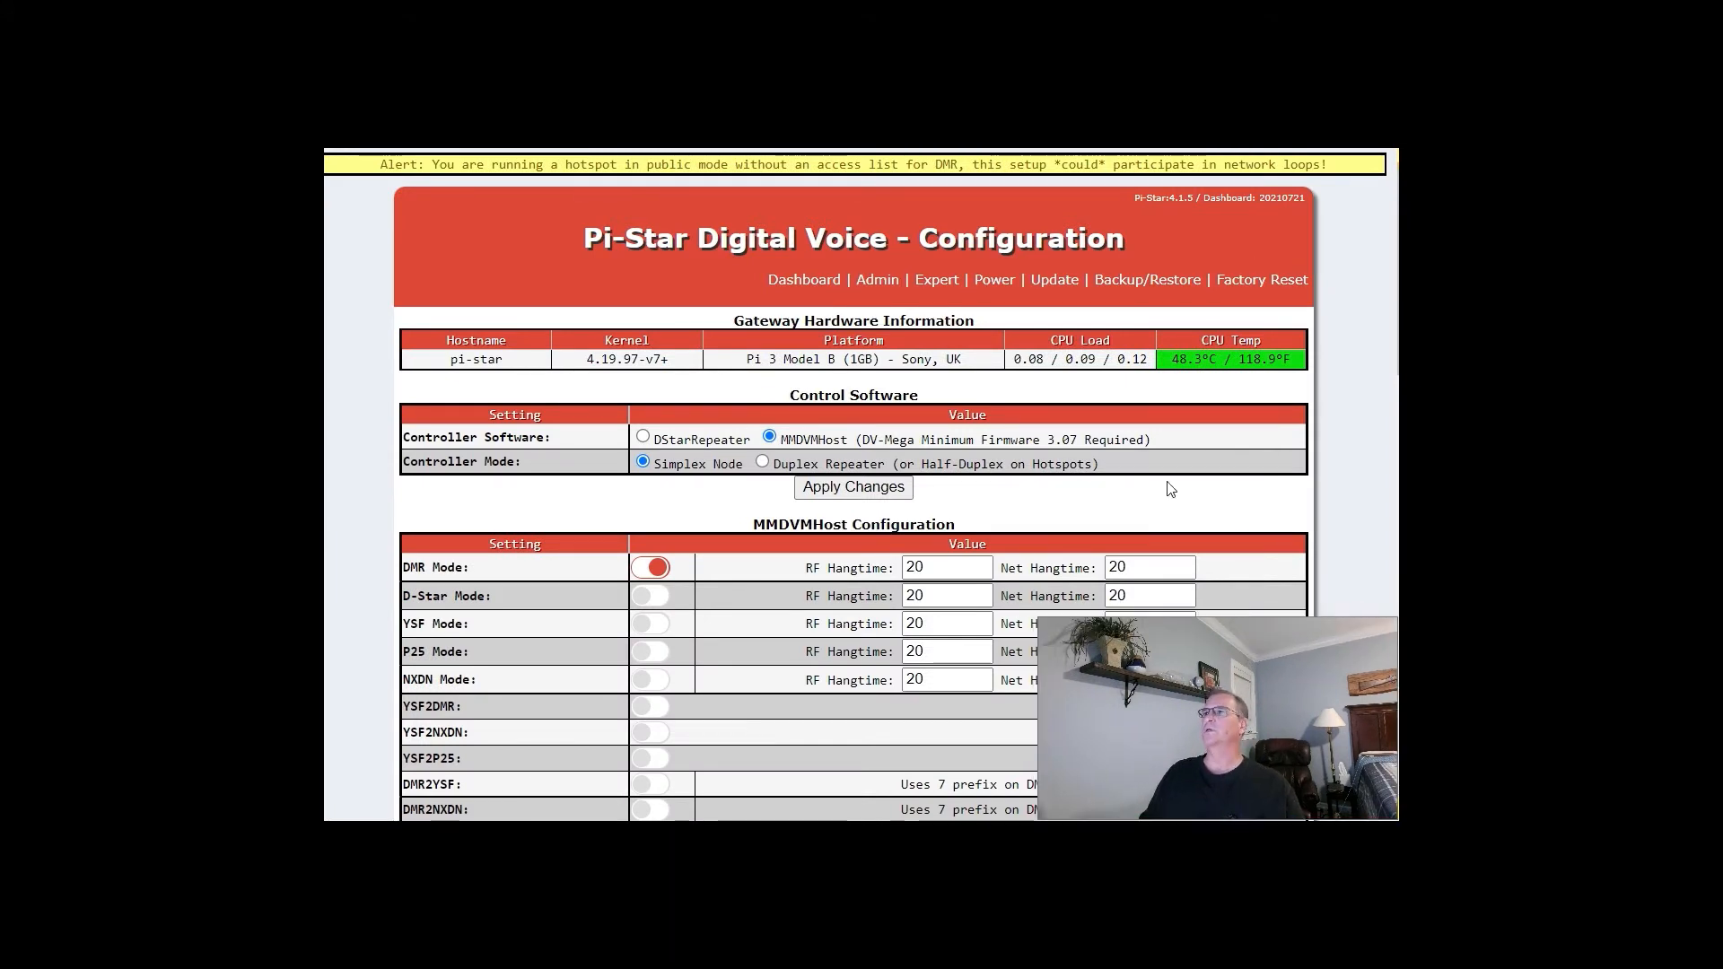
mouse_move(1050, 300)
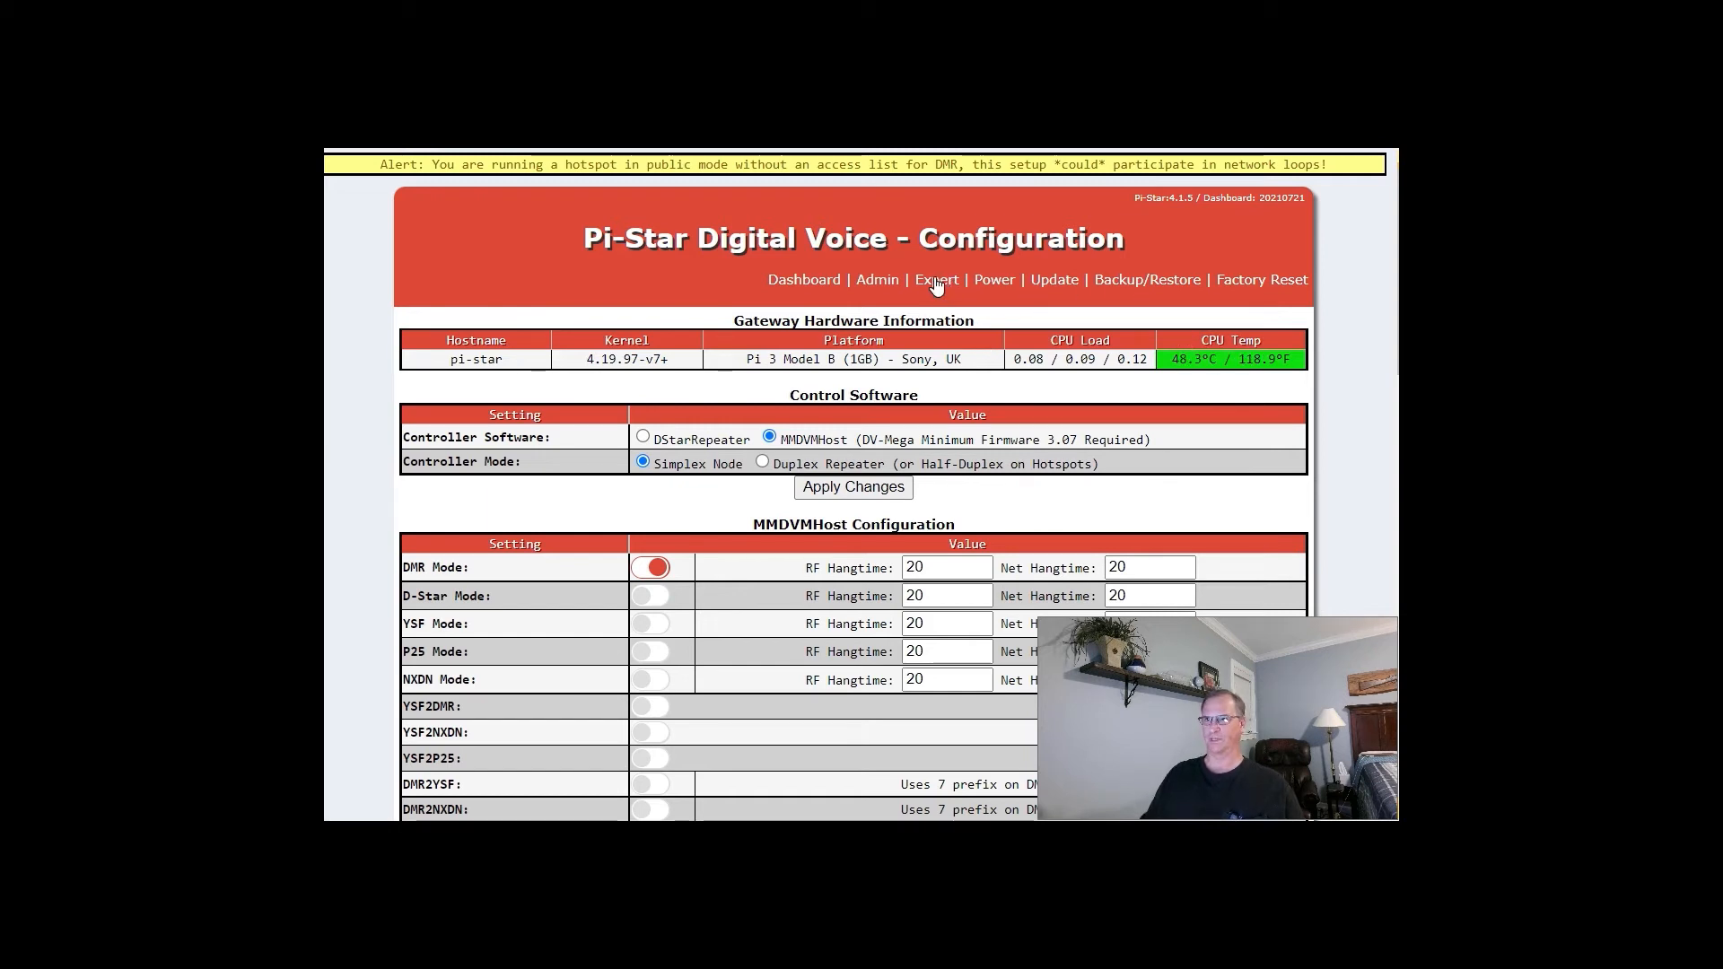
- Switch from Configuration to the Expert Editors page
click(935, 280)
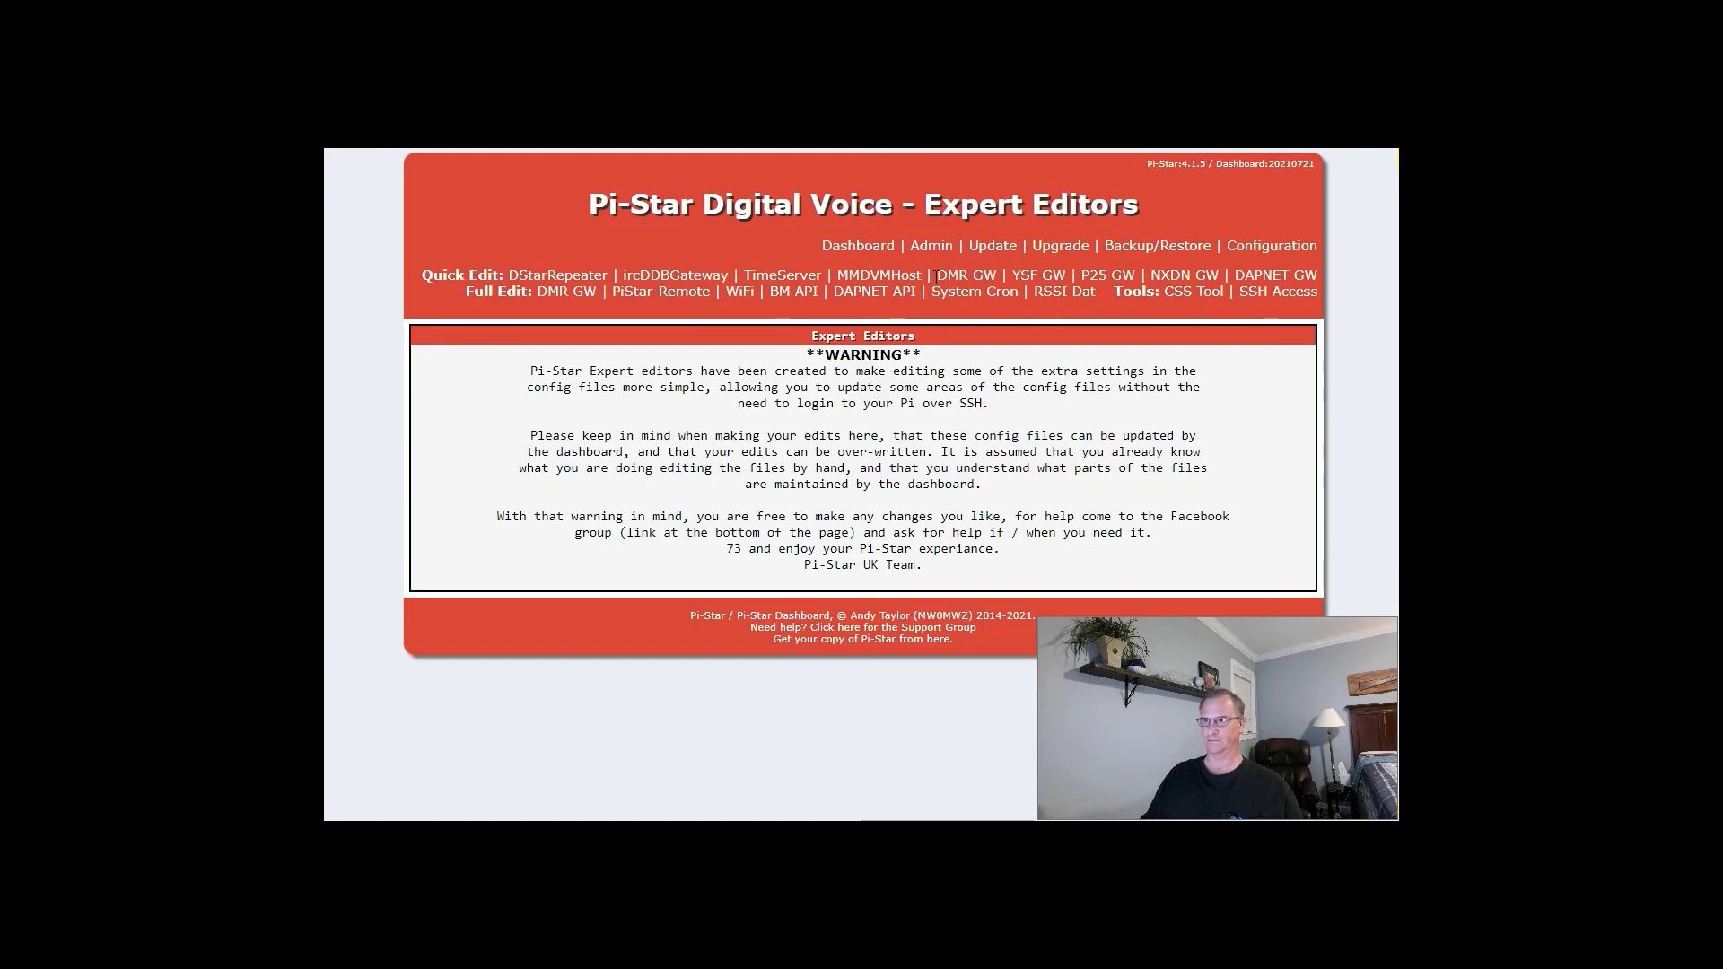
mouse_move(1009, 364)
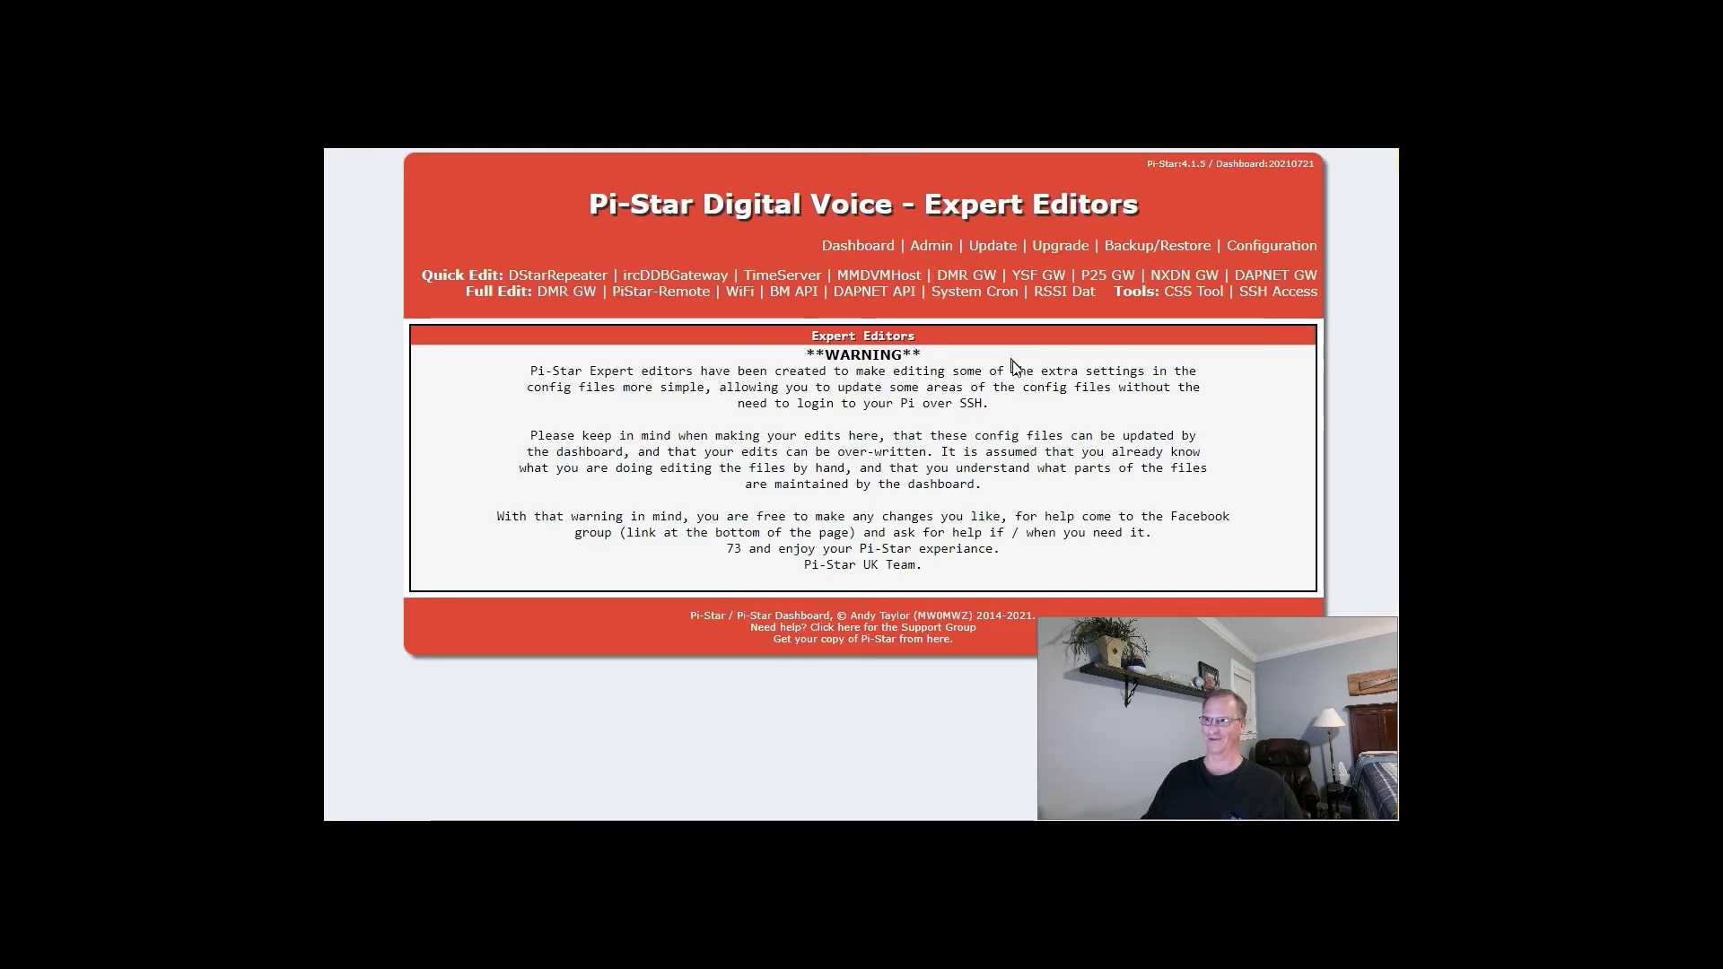
mouse_move(1240, 408)
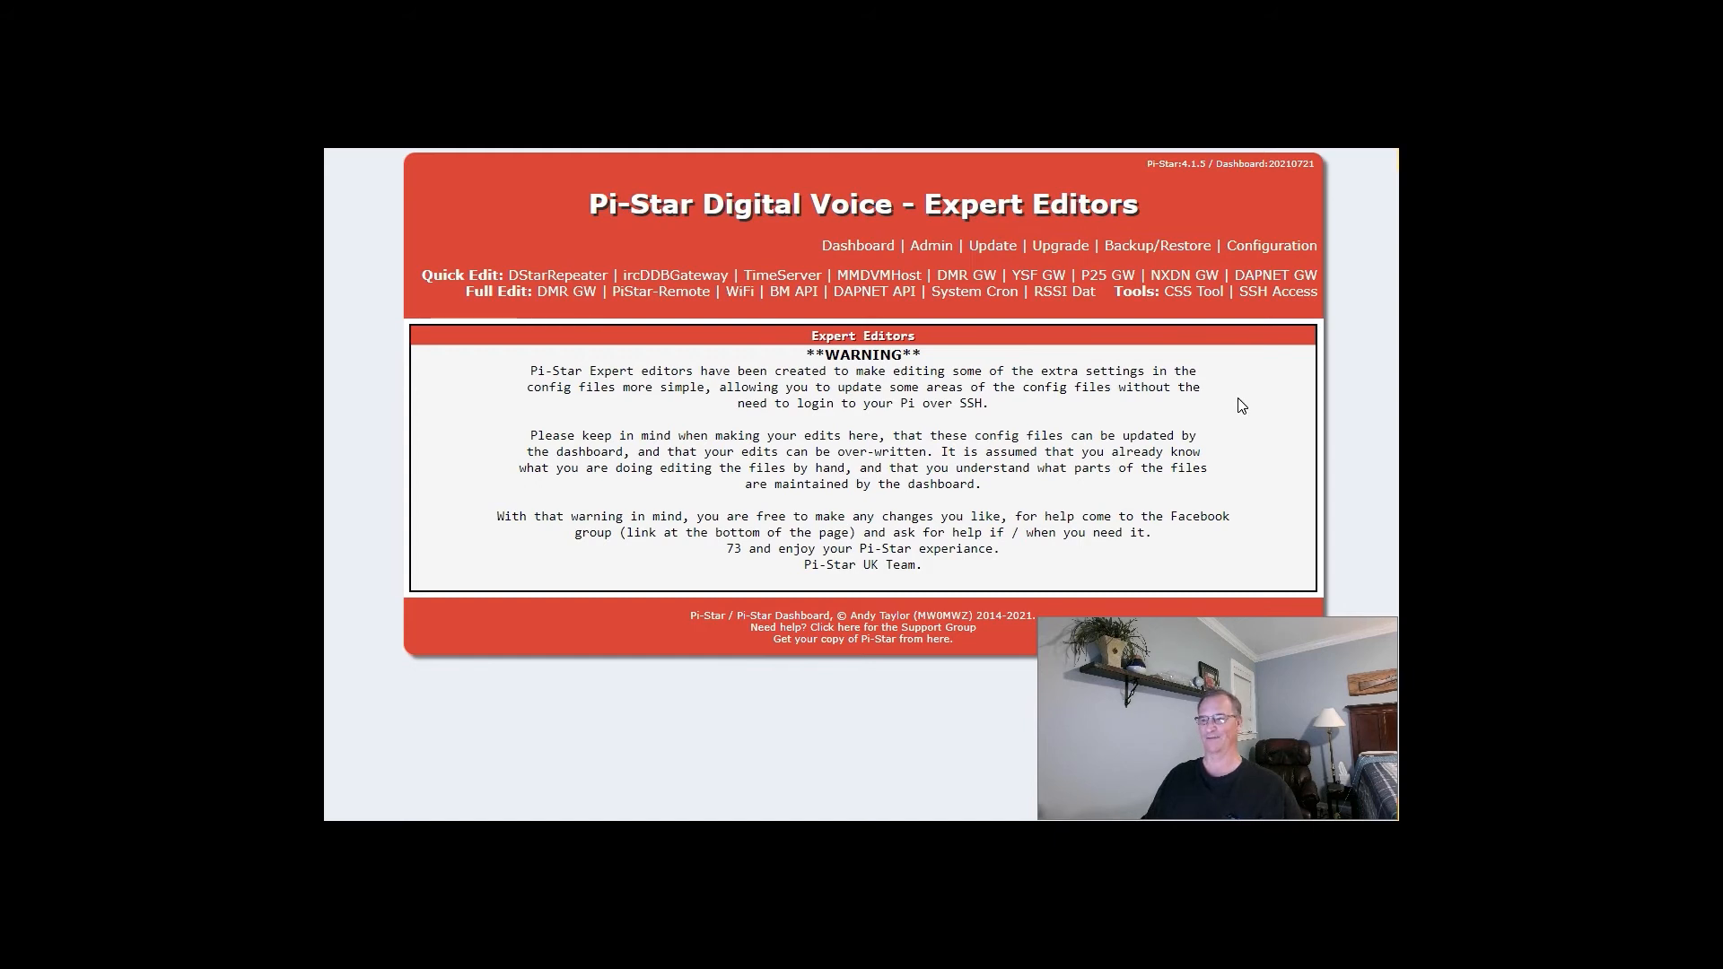
mouse_move(1193, 291)
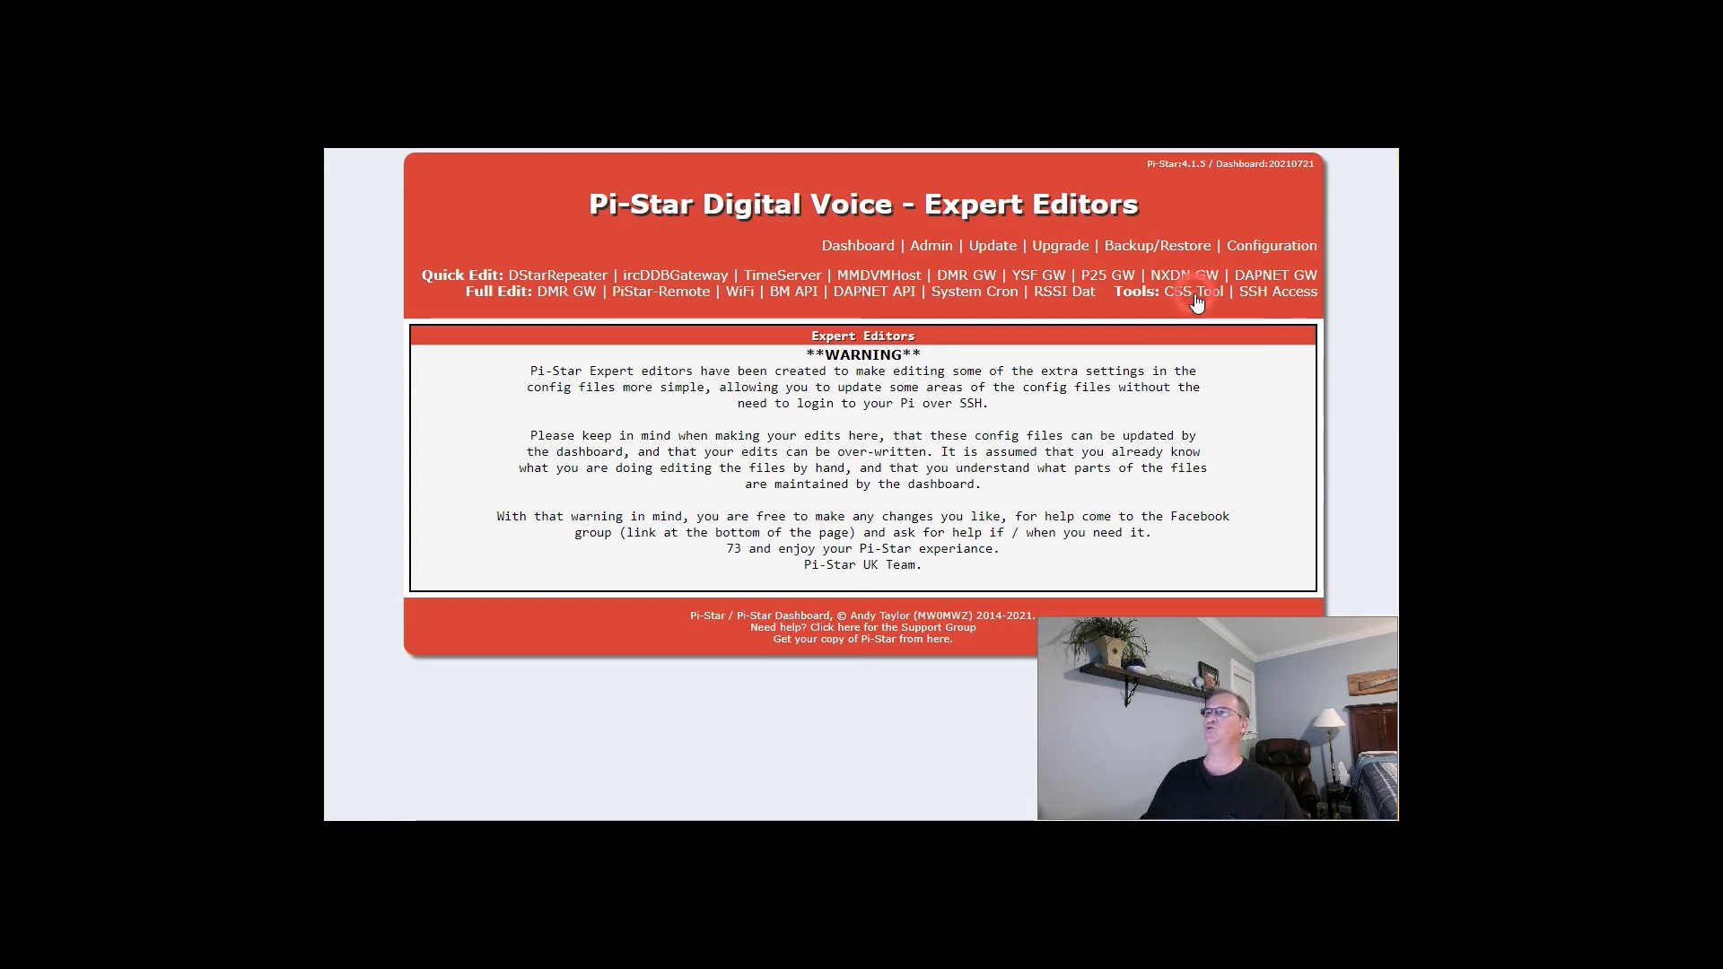
- In the CSS Tool editor, replace the Lookup Service value RadioID with QRZ and apply changes
click(1185, 290)
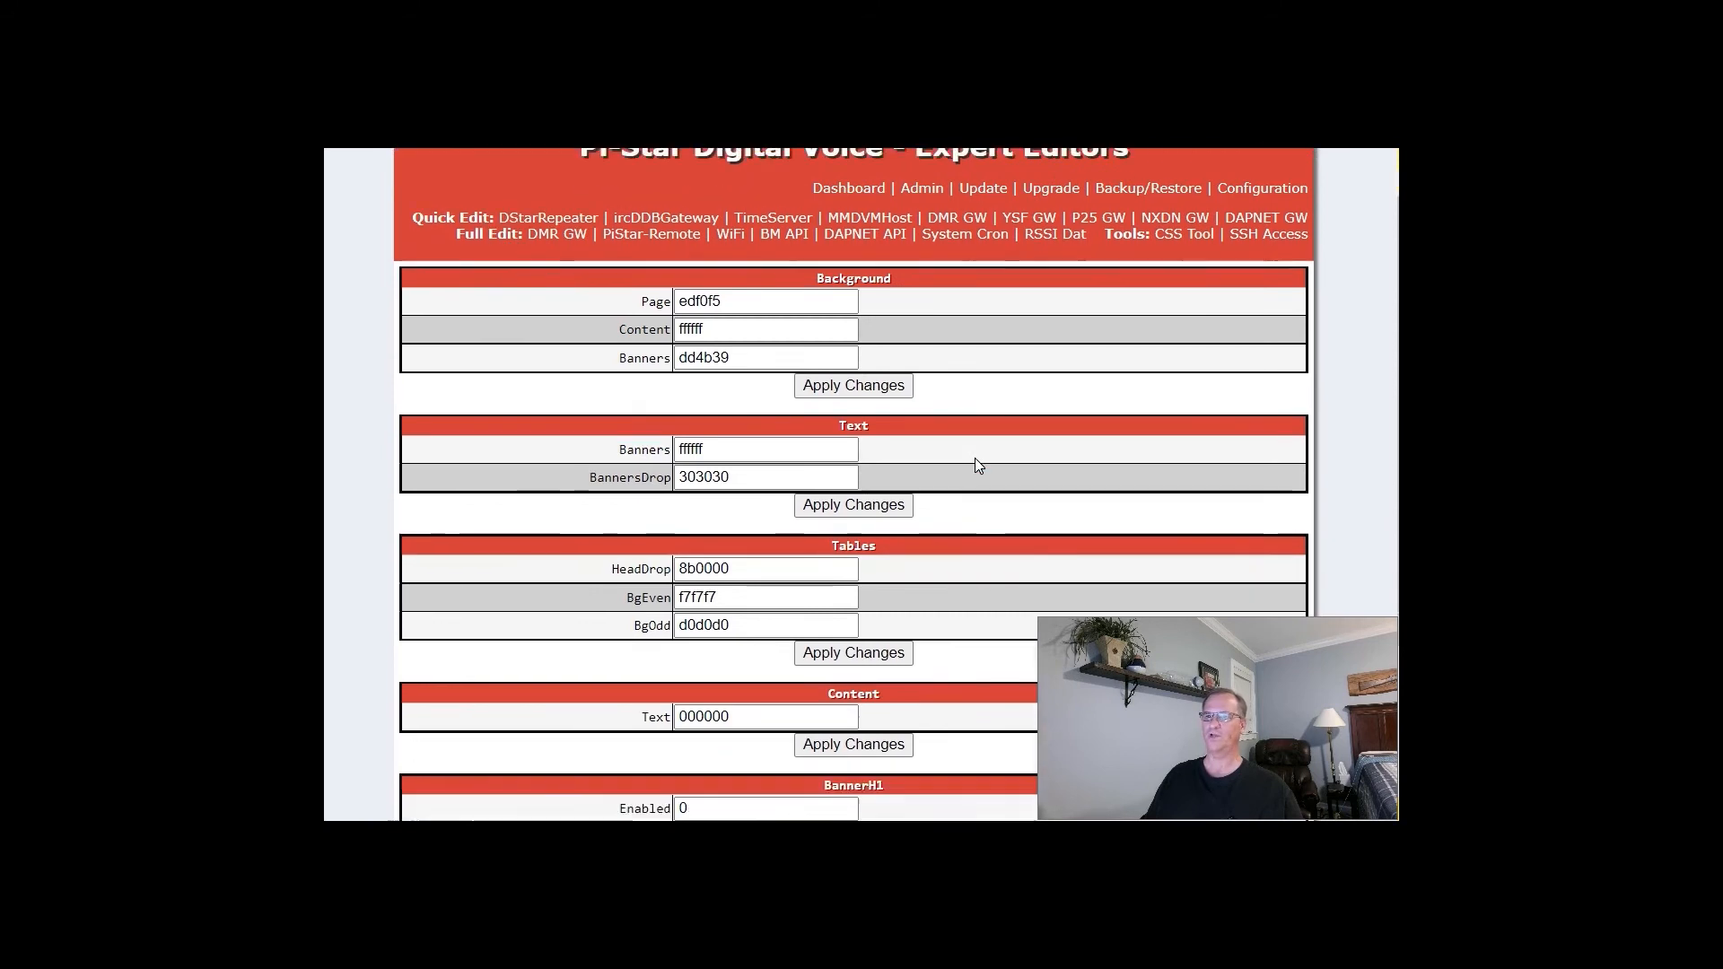
scroll(down, 3)
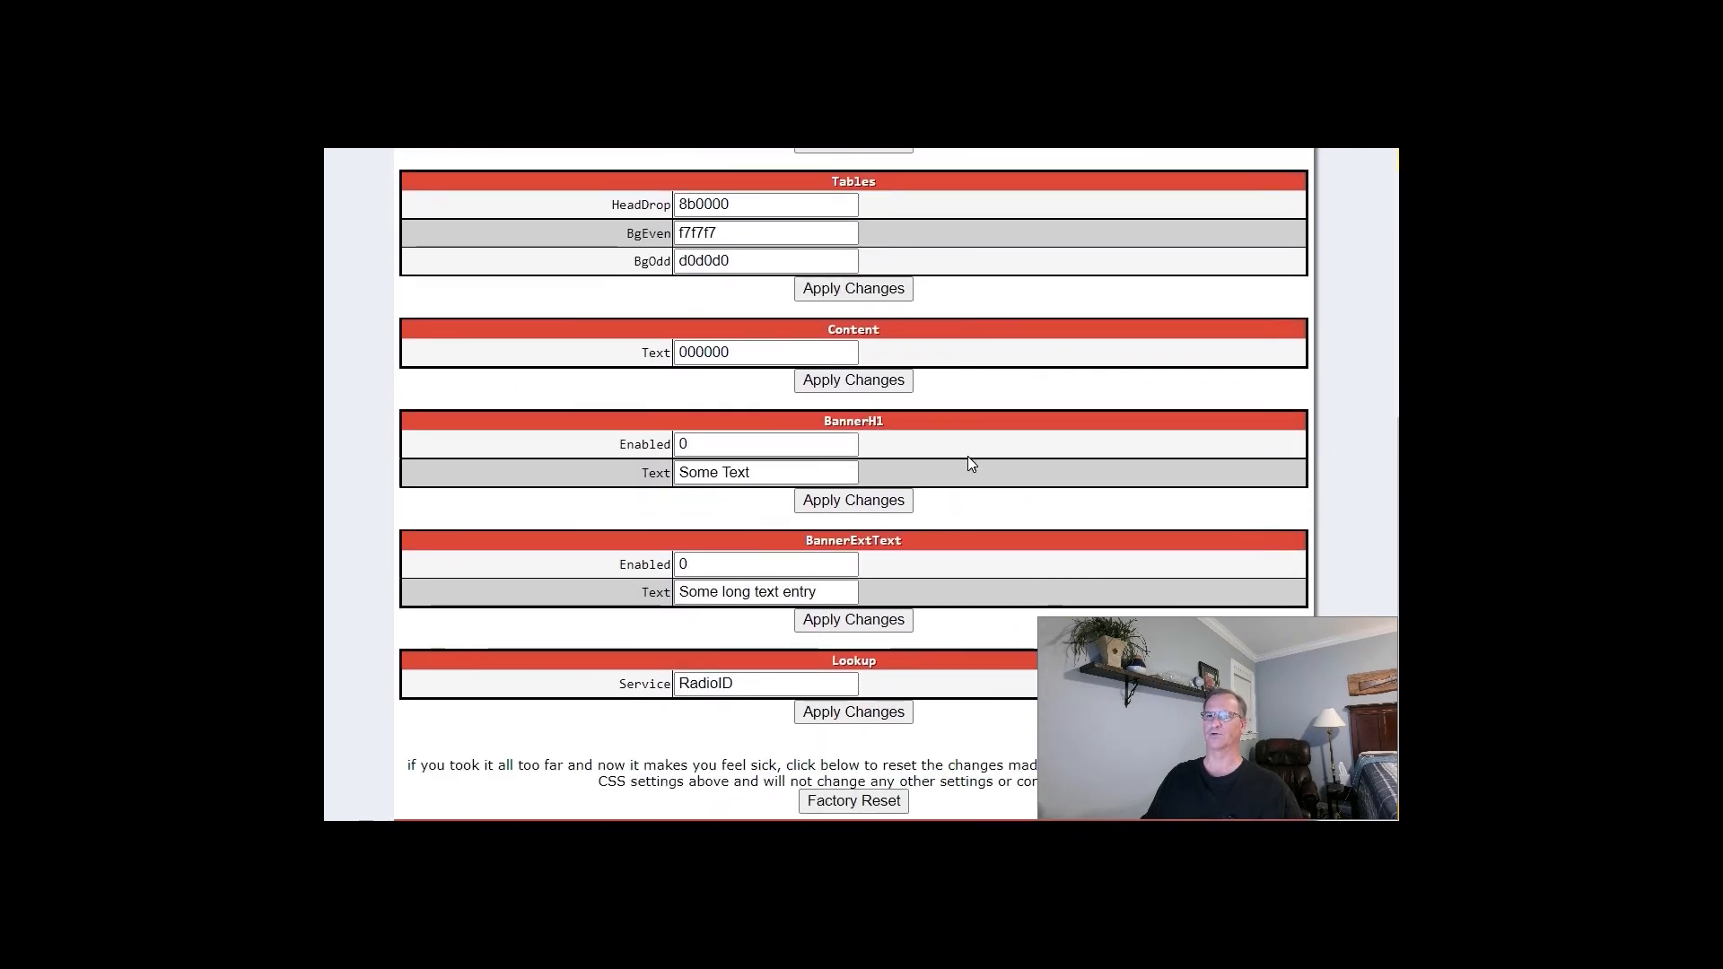
mouse_move(885, 669)
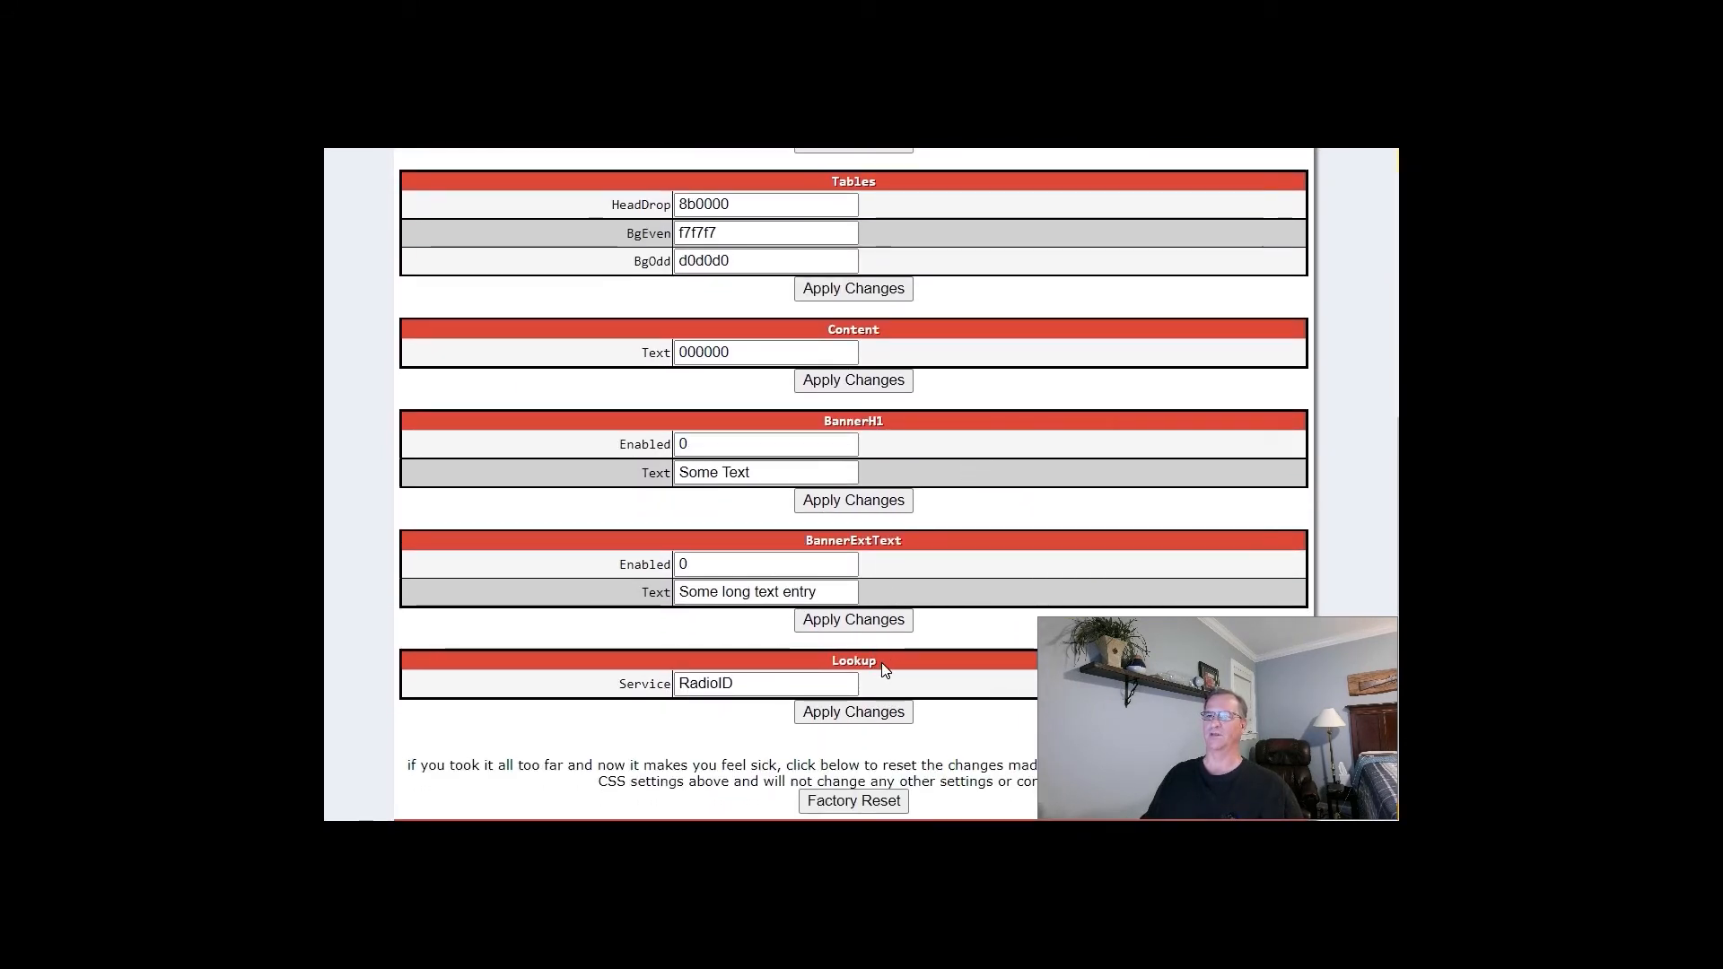
double_click(706, 682)
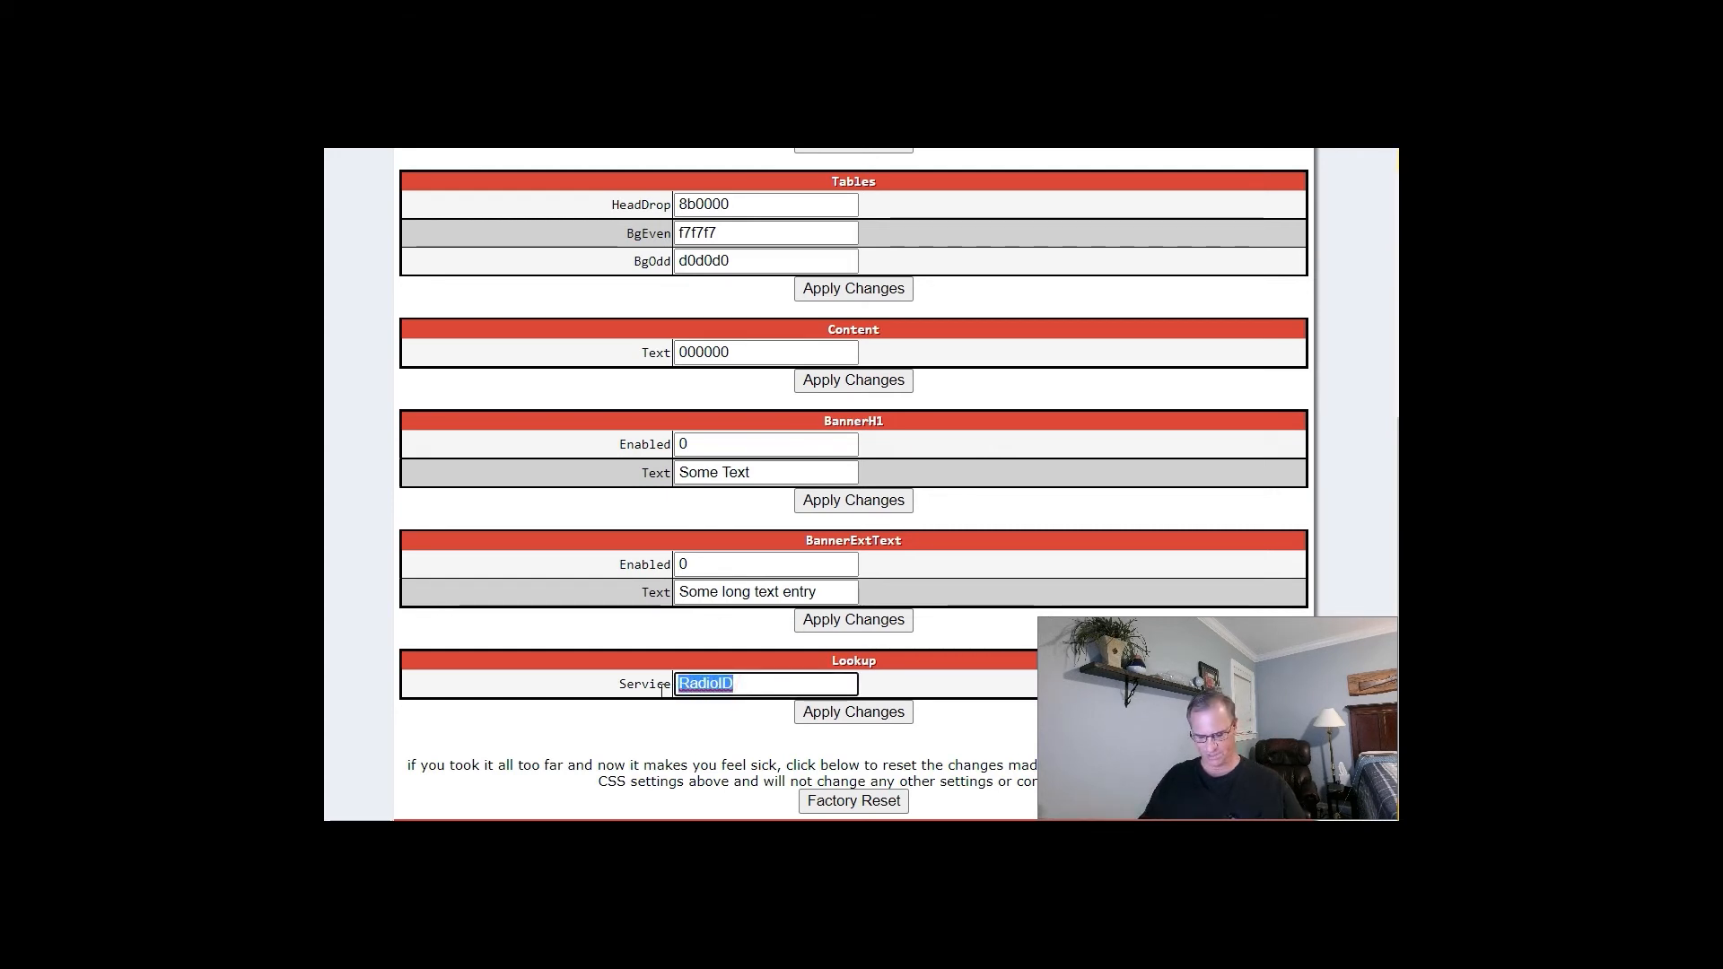
text(QRZ)
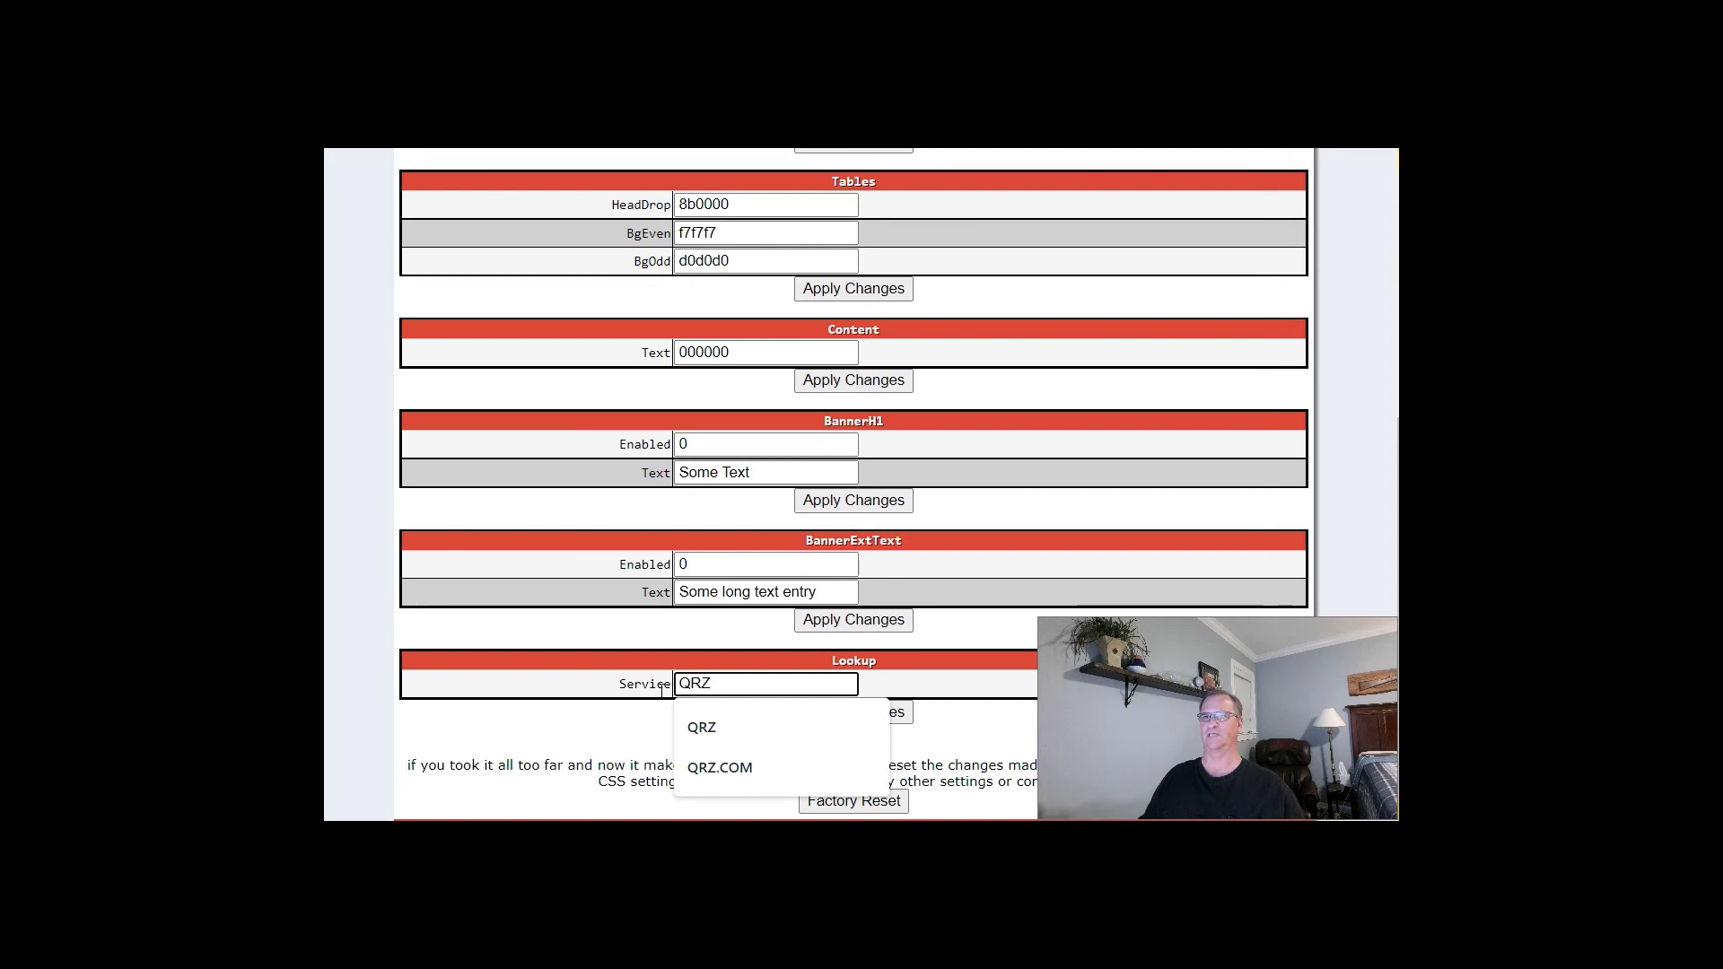
click(702, 727)
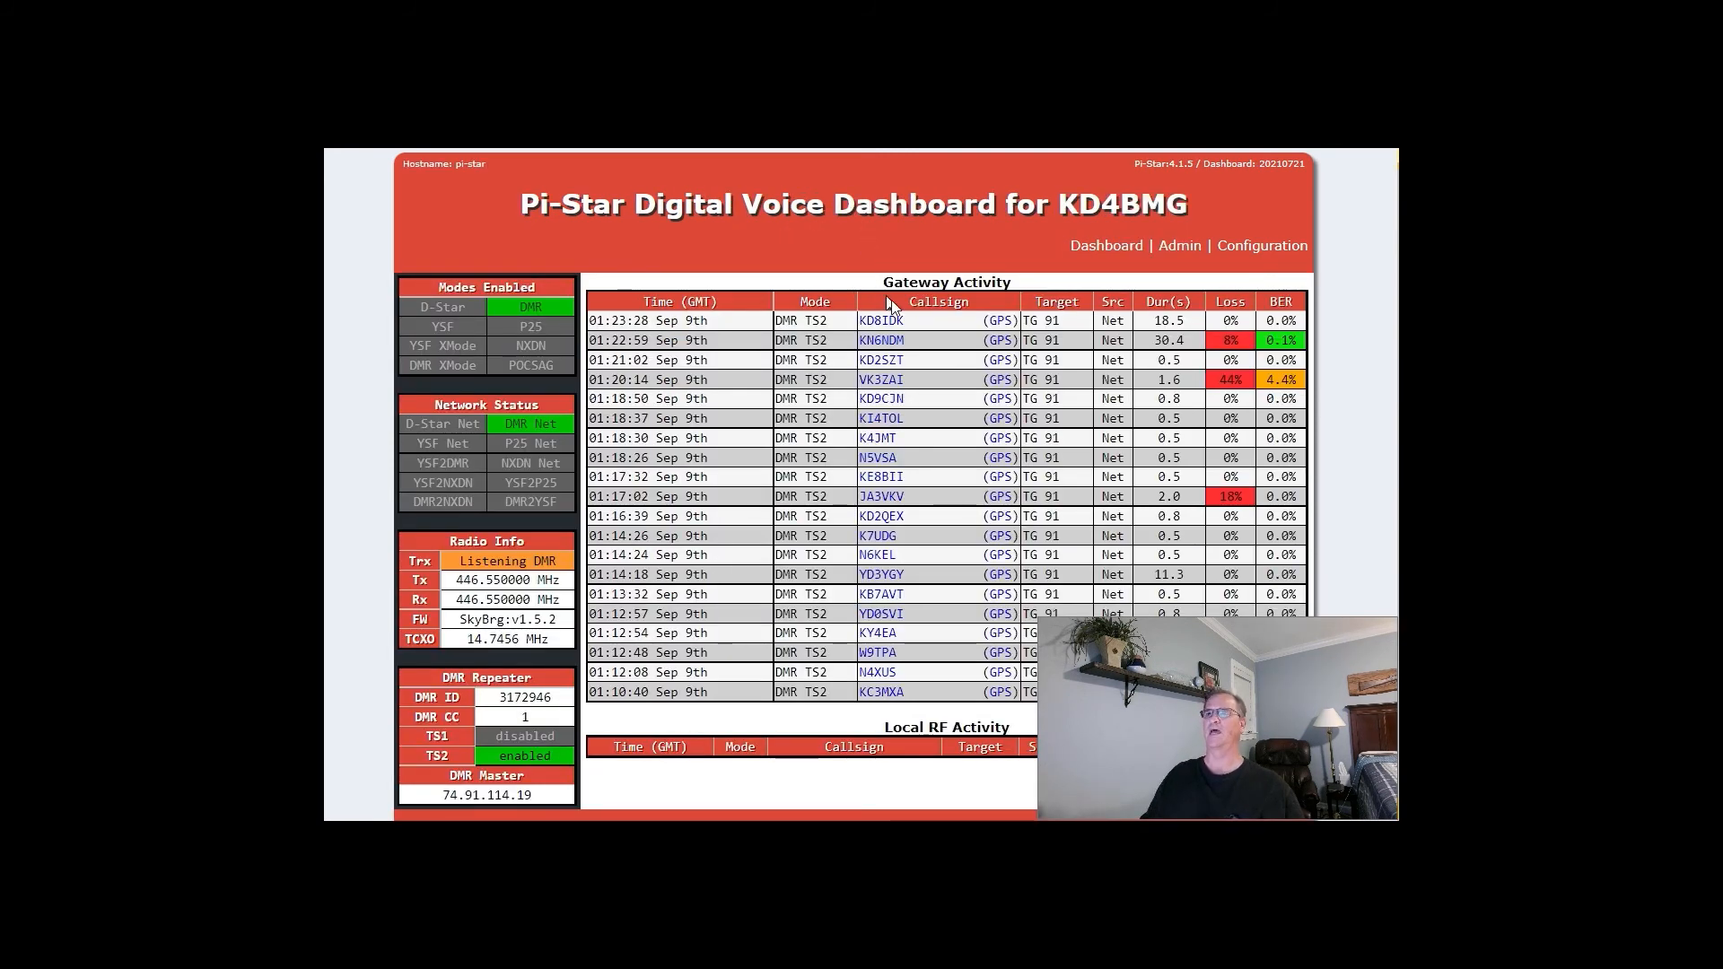
mouse_move(911, 330)
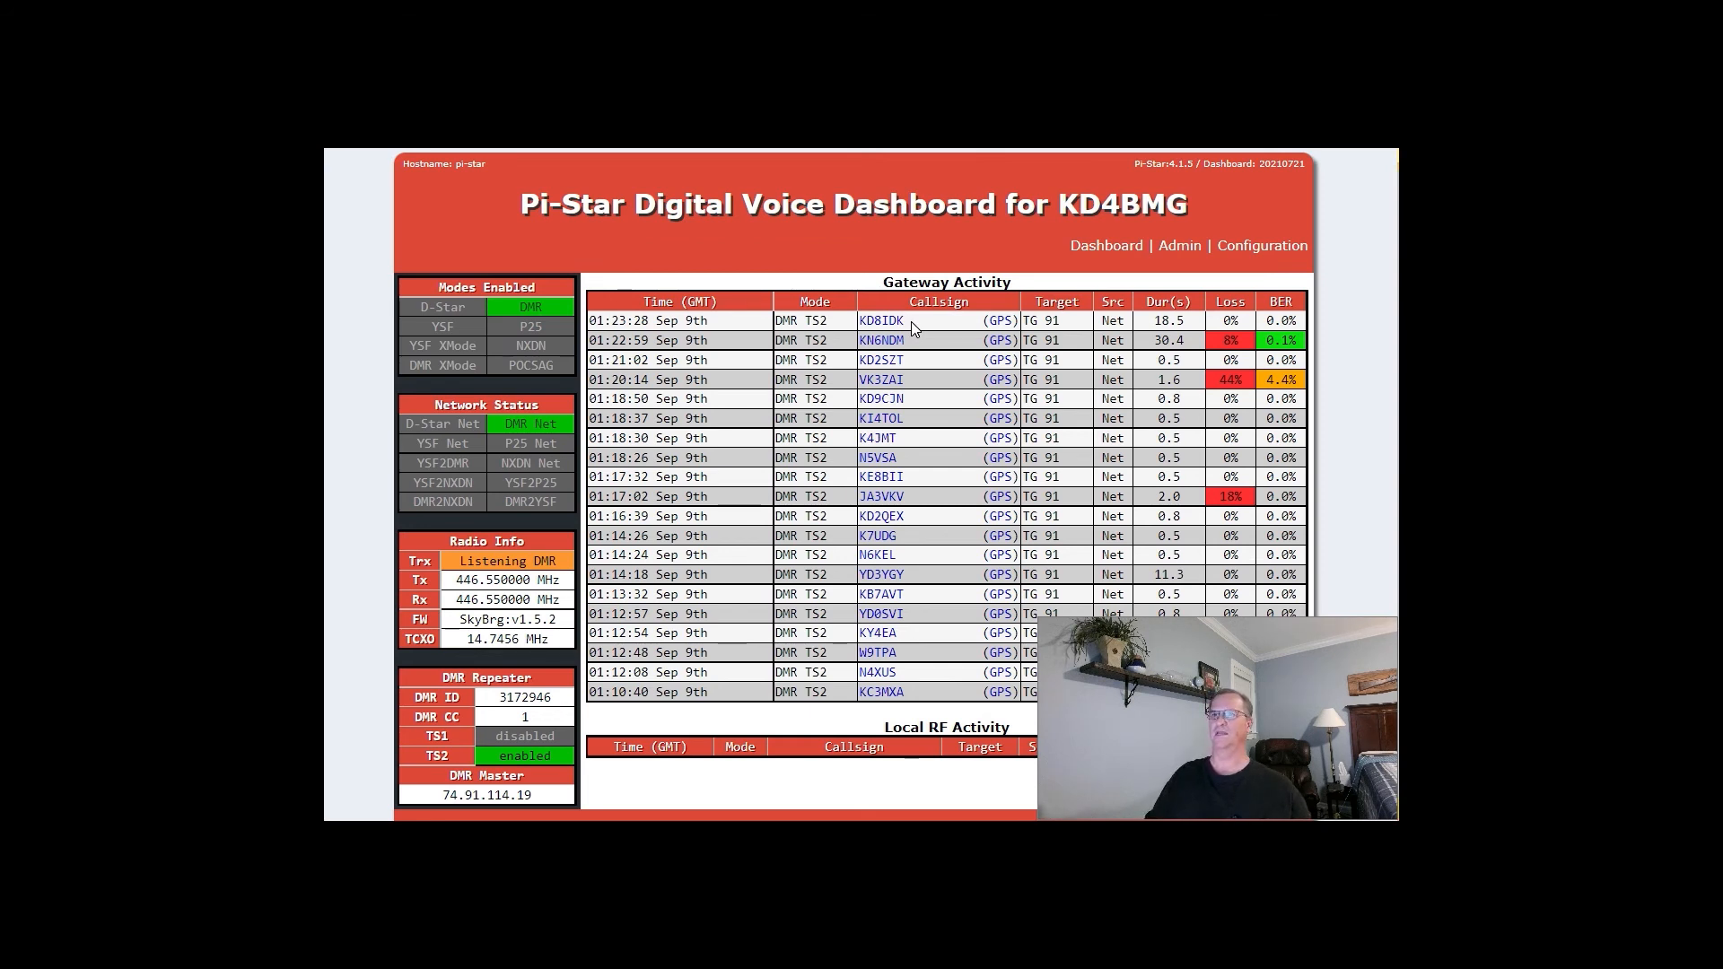
- Return to the main dashboard with its Gateway Activity callsign list
click(878, 319)
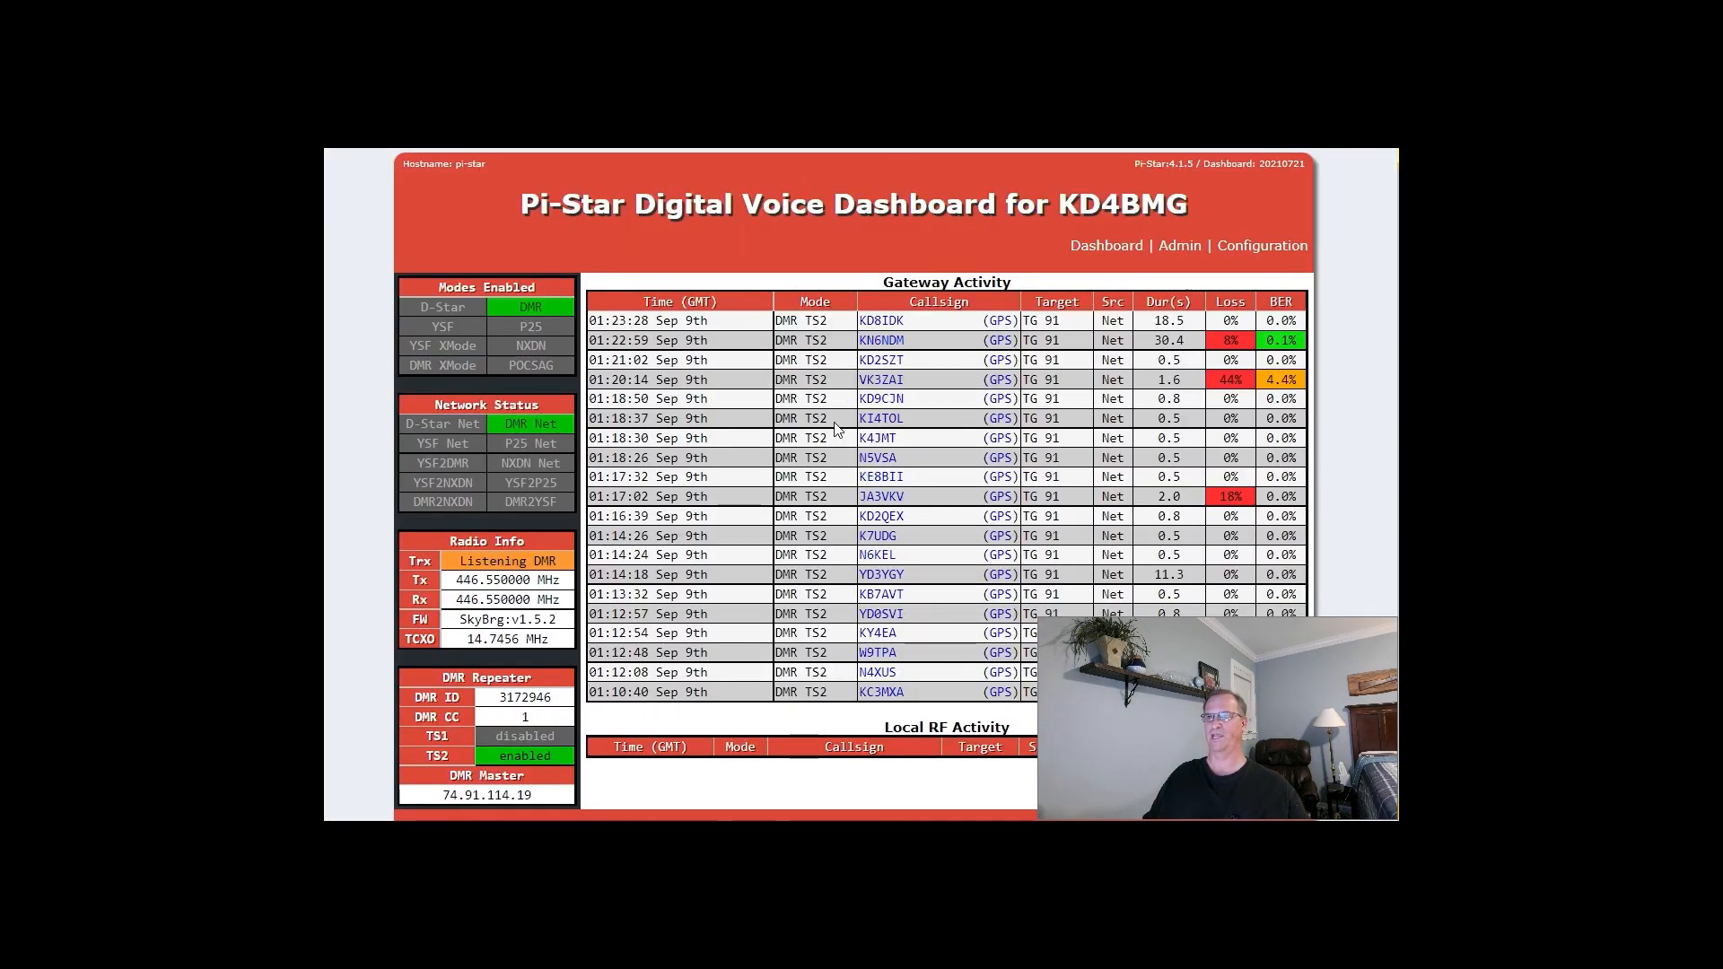
- Follow two Gateway Activity callsign links to their QRZ.com profile pages
click(876, 438)
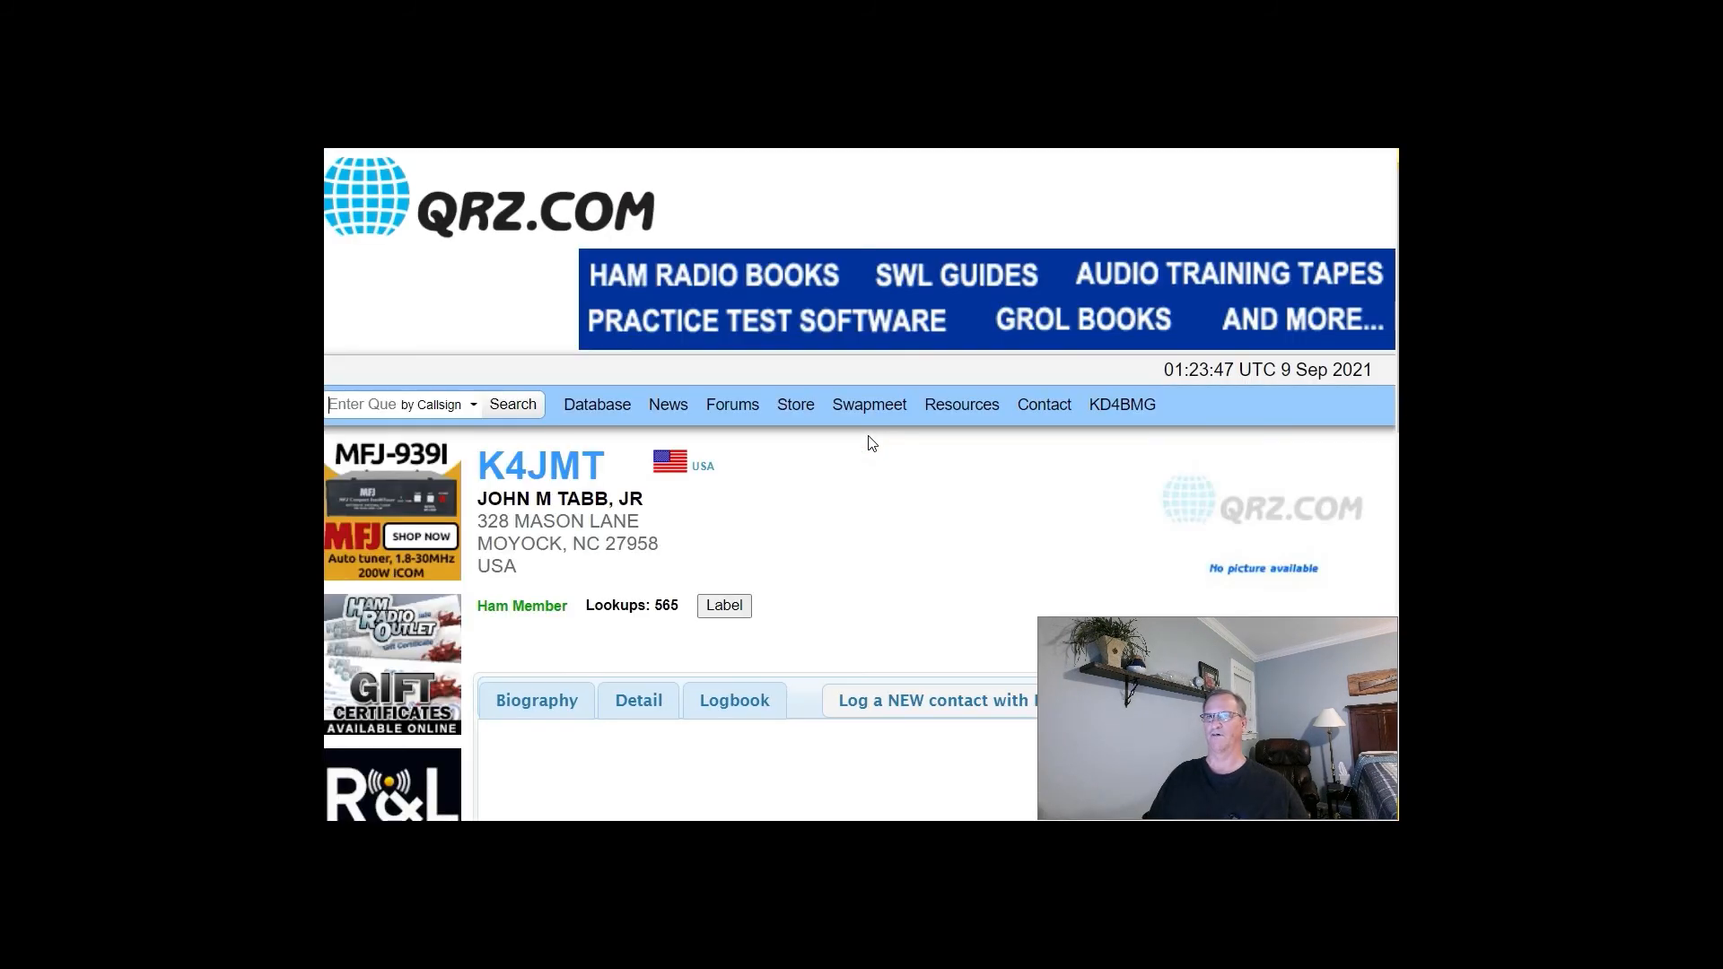
mouse_move(456, 155)
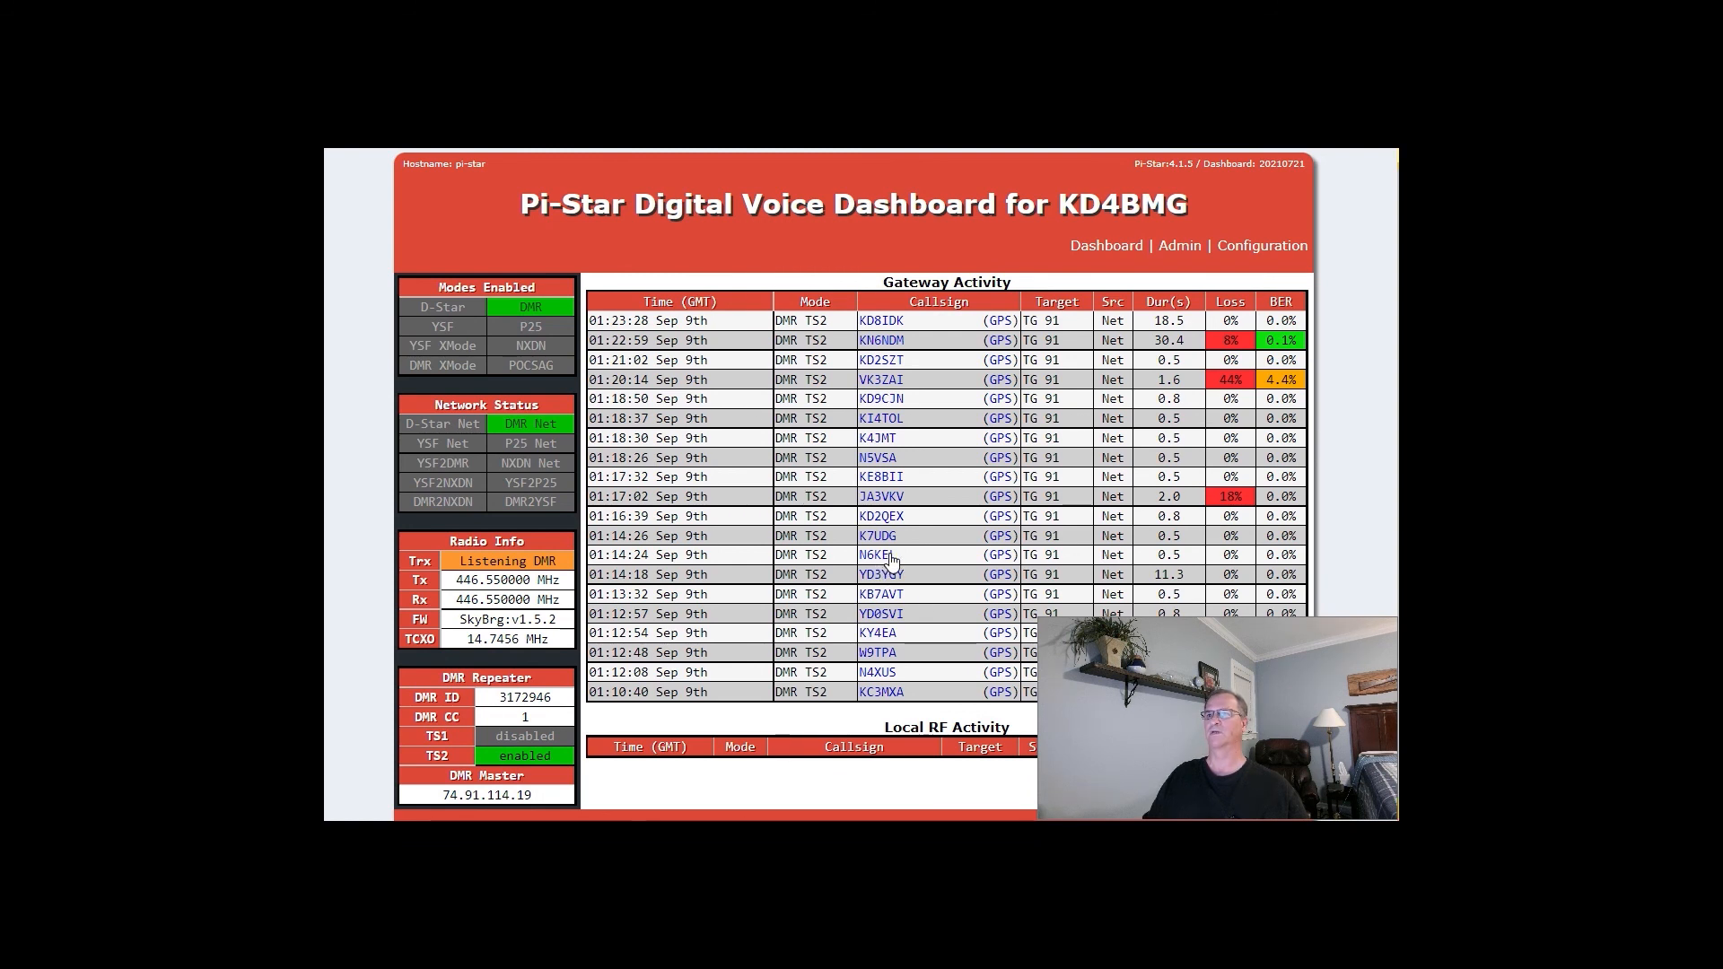
click(874, 554)
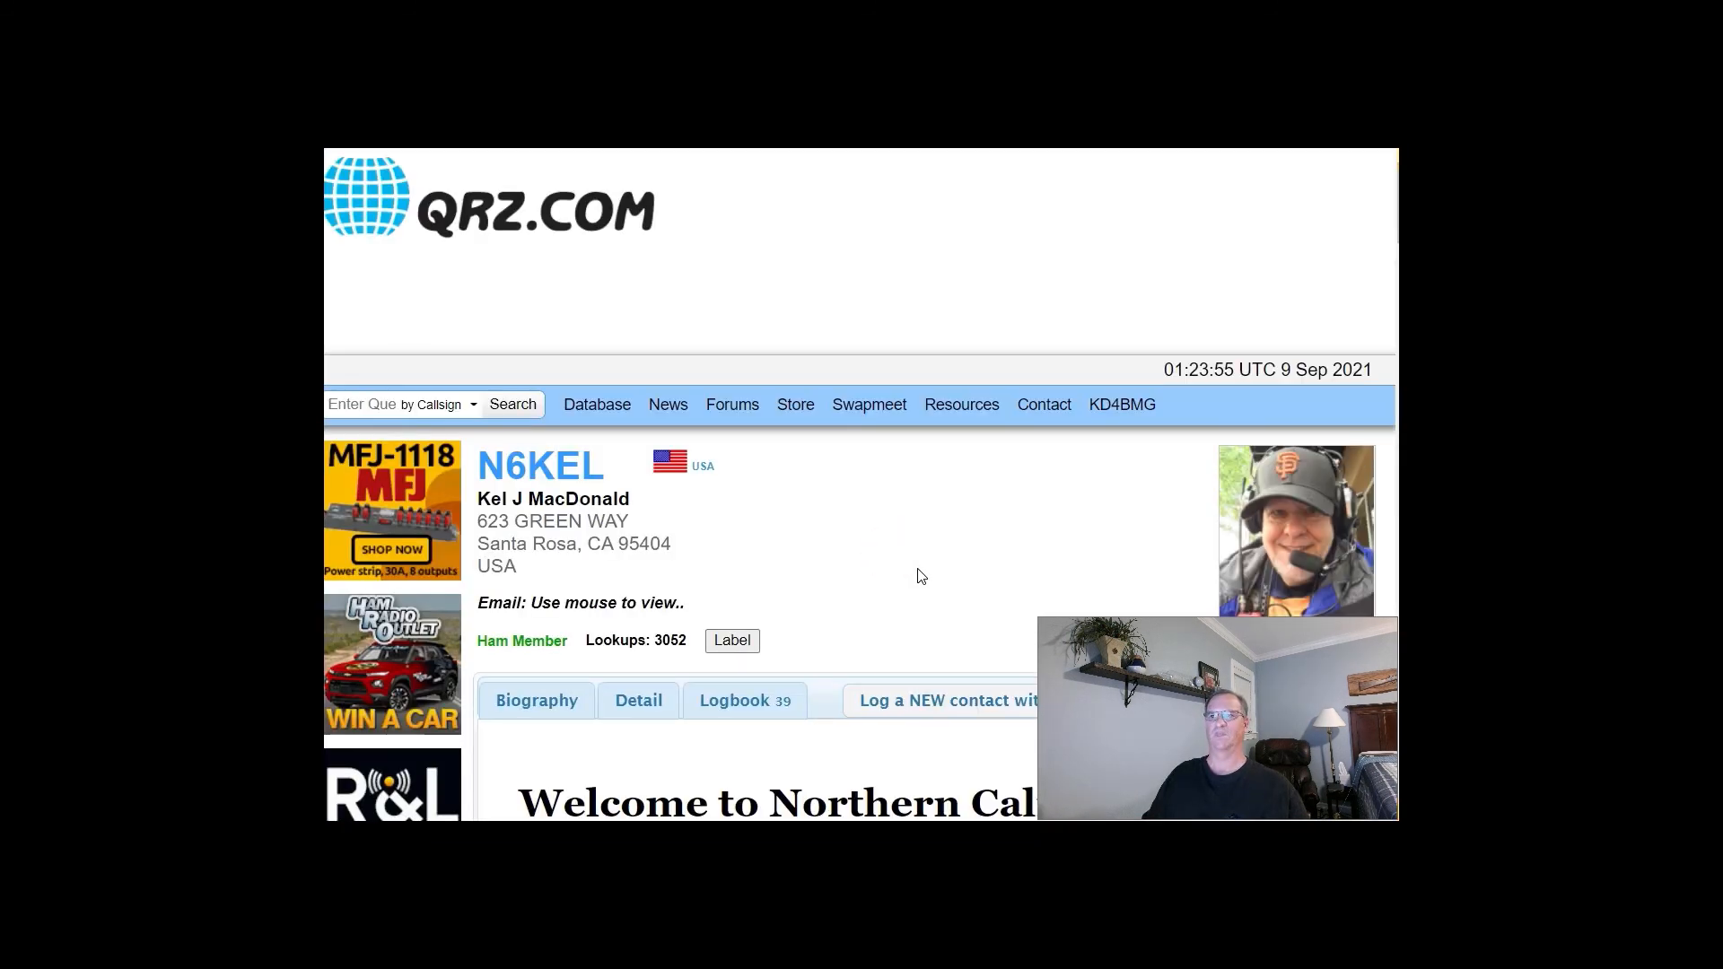